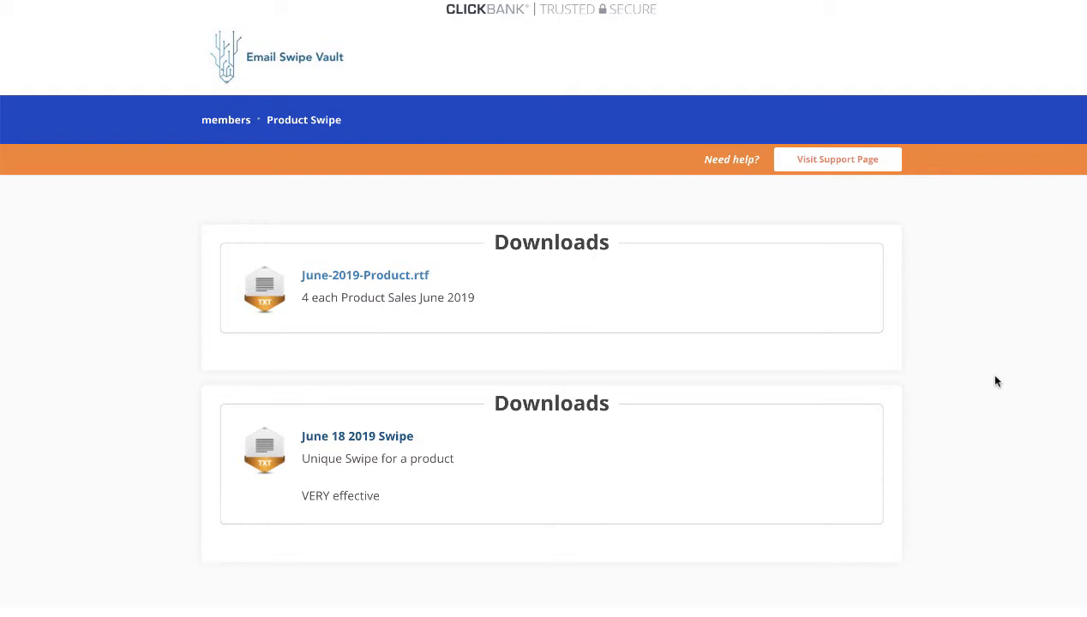
{"action": "mouse_move", "coordinate": [104, 503]}
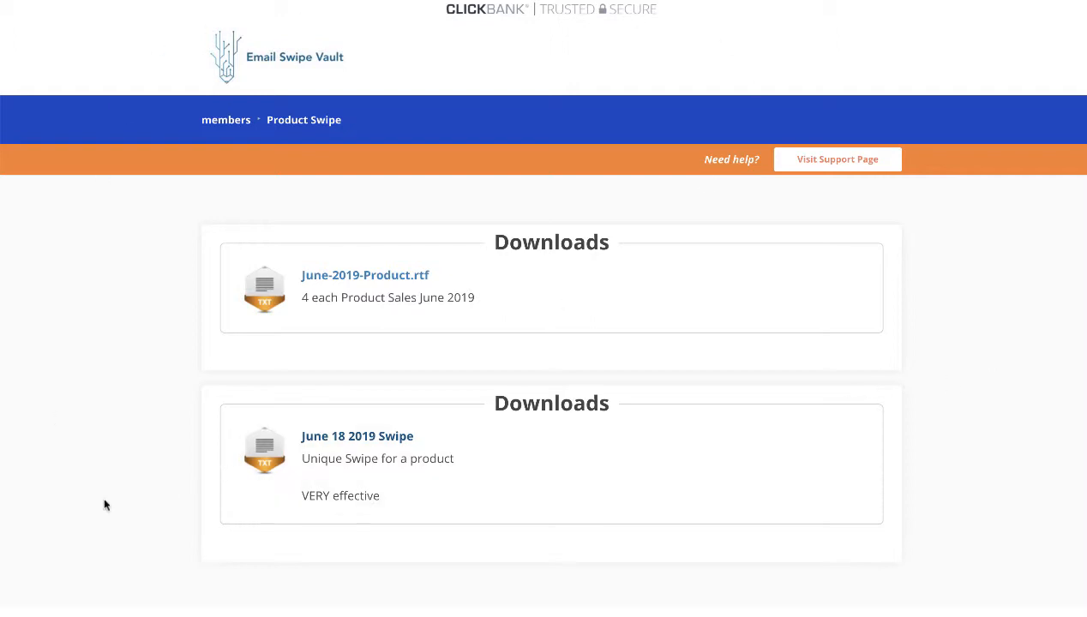
{"action": "mouse_move", "coordinate": [167, 55]}
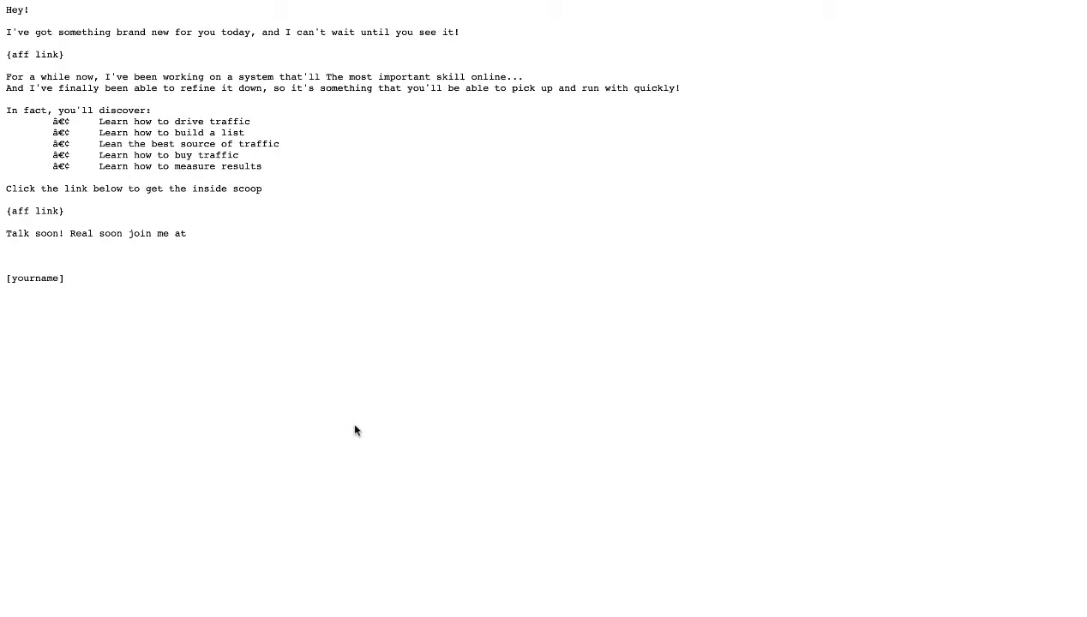
{"action": "mouse_move", "coordinate": [91, 308]}
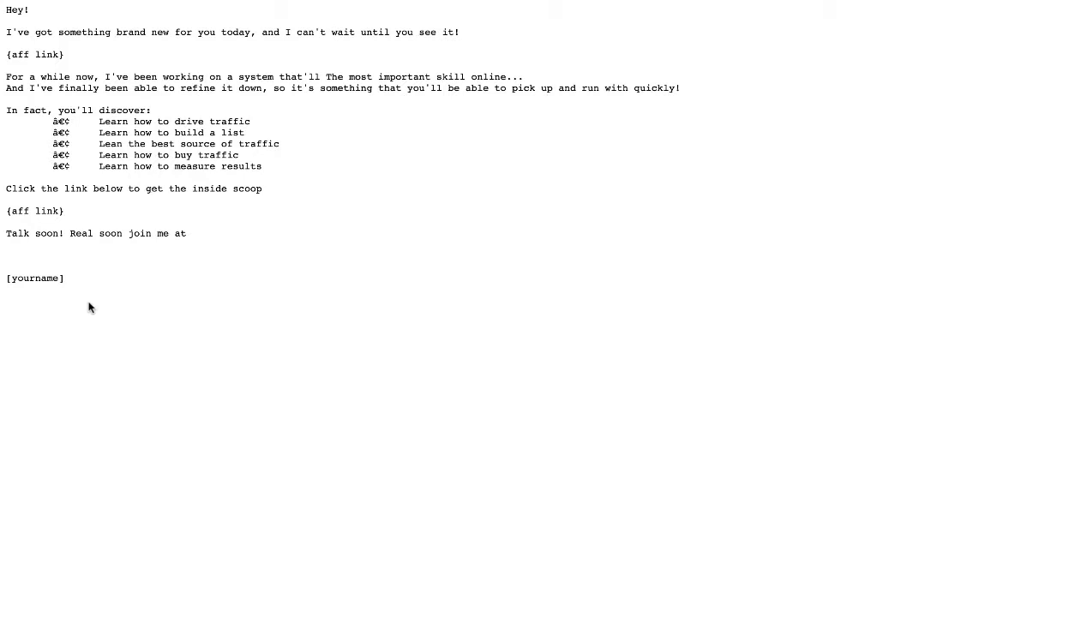
{"action": "mouse_move", "coordinate": [144, 133]}
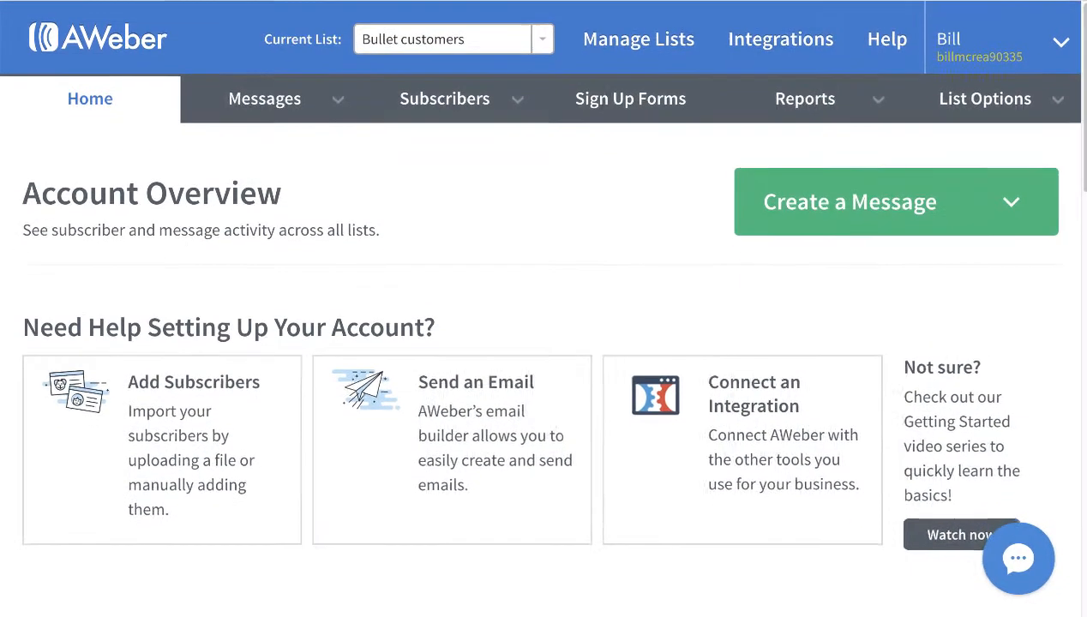
- Start creating a new email message from the AWeber Account Overview
{"action": "left_click", "coordinate": [1001, 38]}
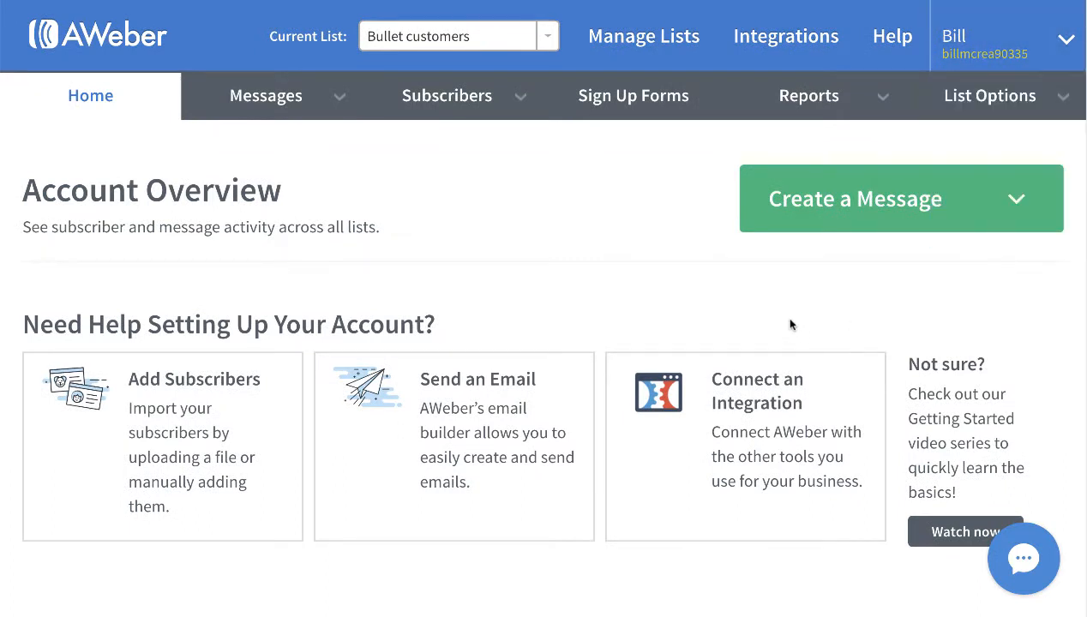
{"action": "mouse_move", "coordinate": [864, 334]}
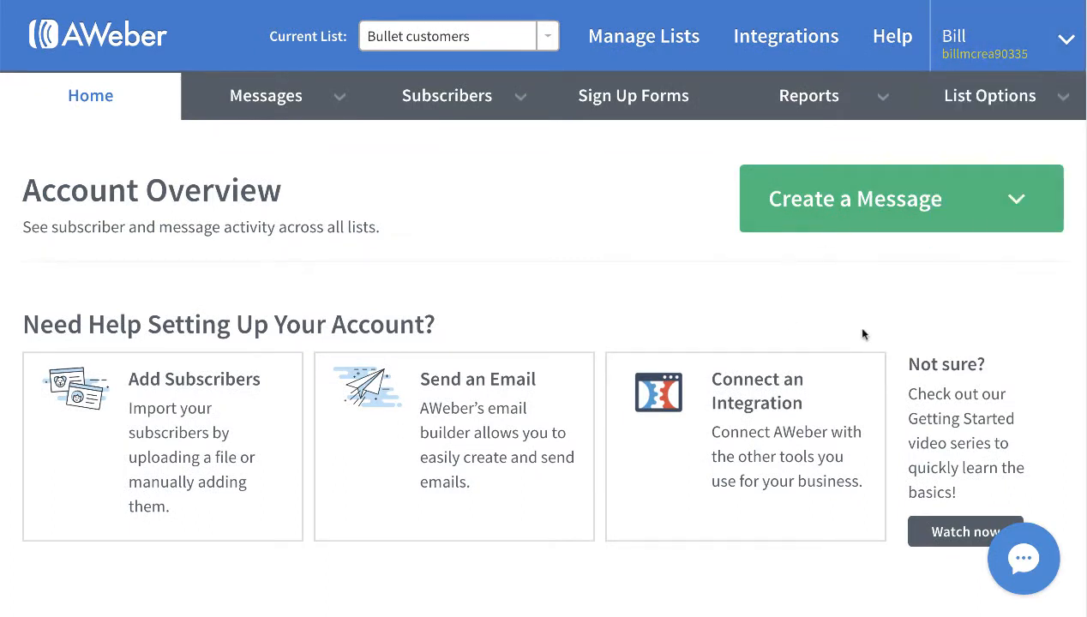
{"action": "mouse_move", "coordinate": [872, 333]}
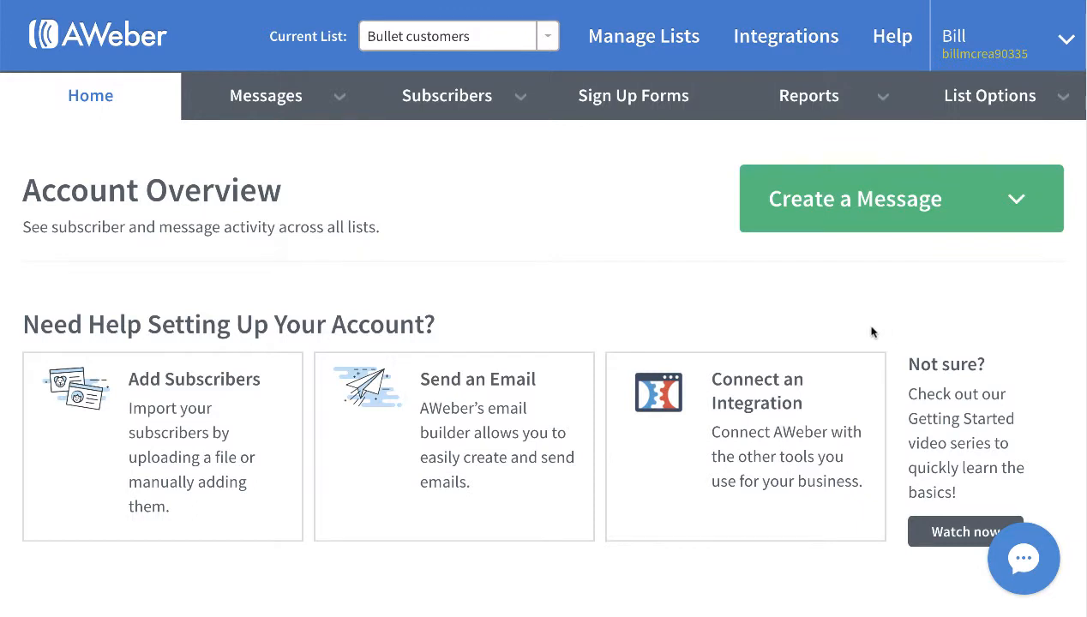
{"action": "left_click", "coordinate": [900, 199]}
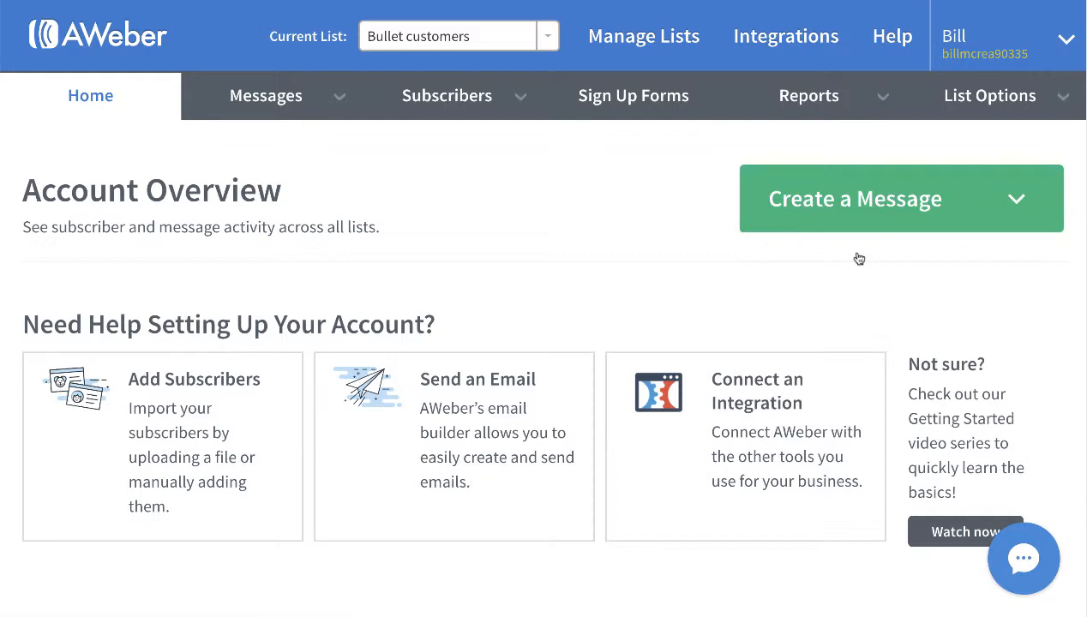
{"action": "mouse_move", "coordinate": [857, 257]}
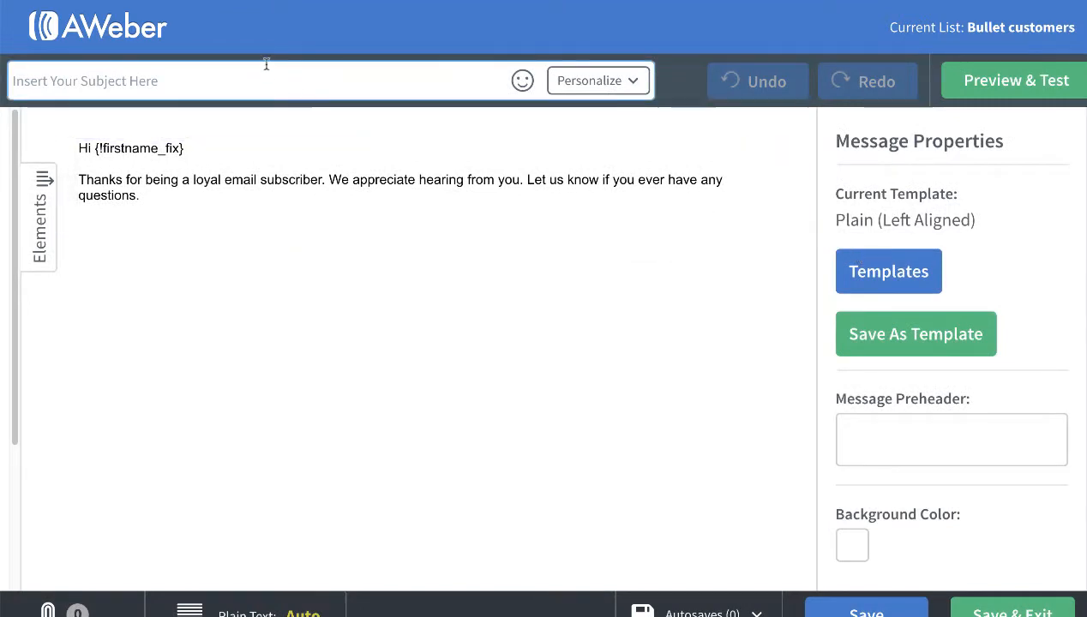
- Enter the subject 'BRAND NEW :0)' and select the swipe email body text to copy
{"action": "type", "text": "BRAND NEW :0)"}
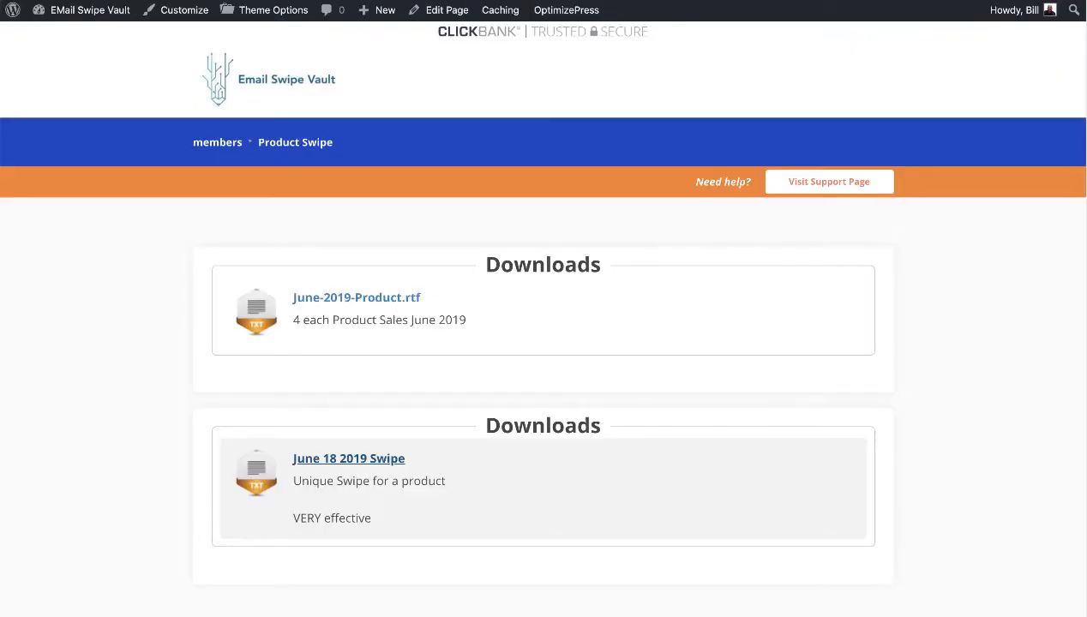
{"action": "left_click", "coordinate": [348, 458]}
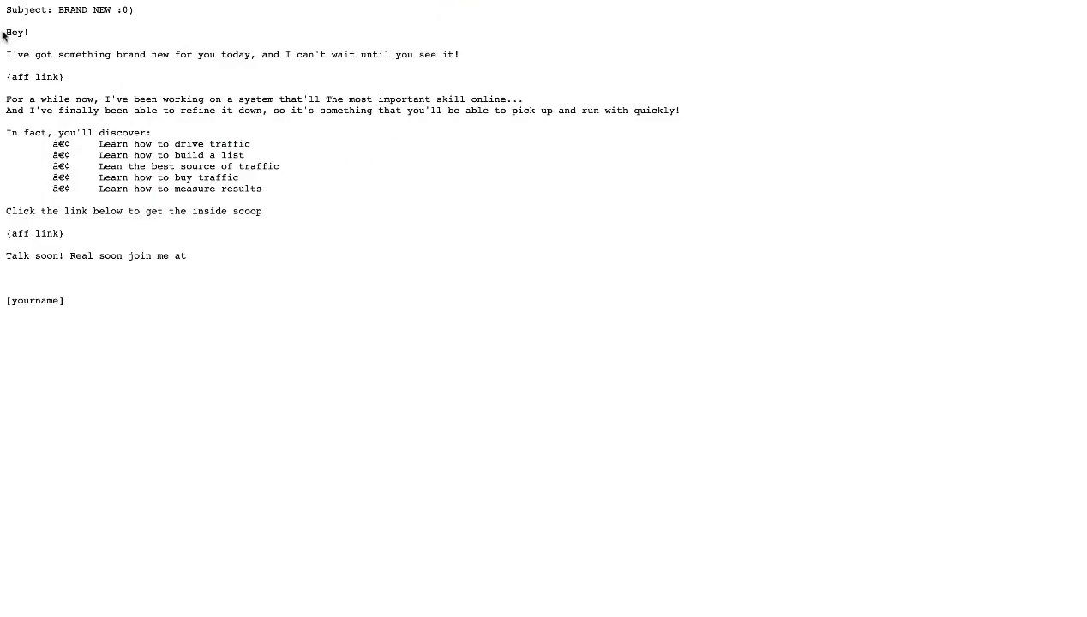
{"action": "left_click_drag", "start_coordinate": [6, 31], "coordinate": [158, 306]}
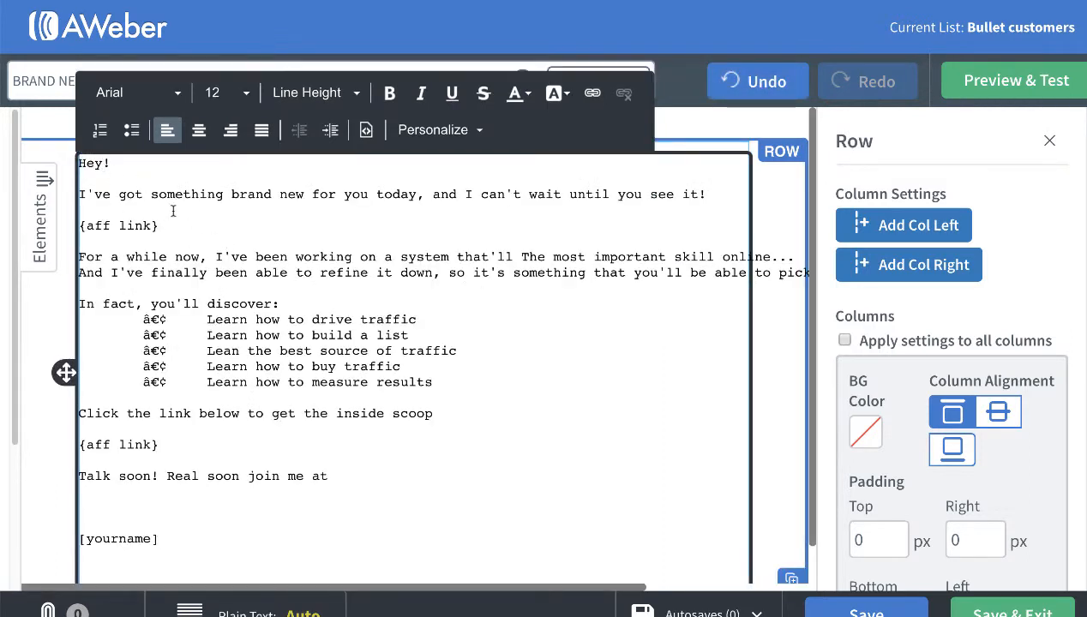
- Insert the subscriber's First Name personalization field after 'Hey' in the greeting
{"action": "left_click", "coordinate": [432, 130]}
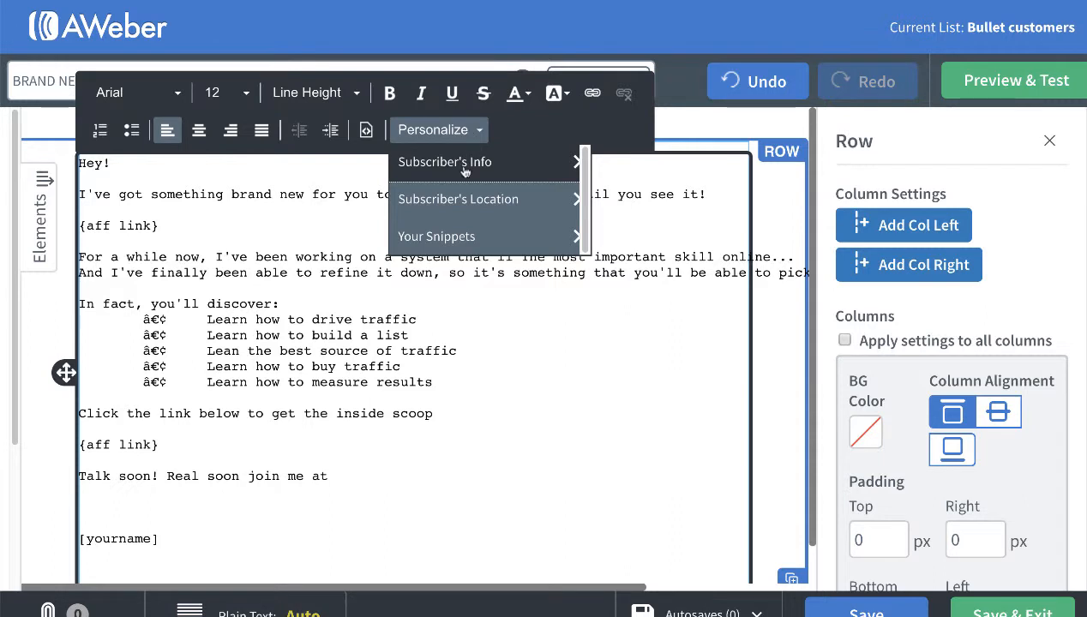
{"action": "left_click", "coordinate": [446, 161]}
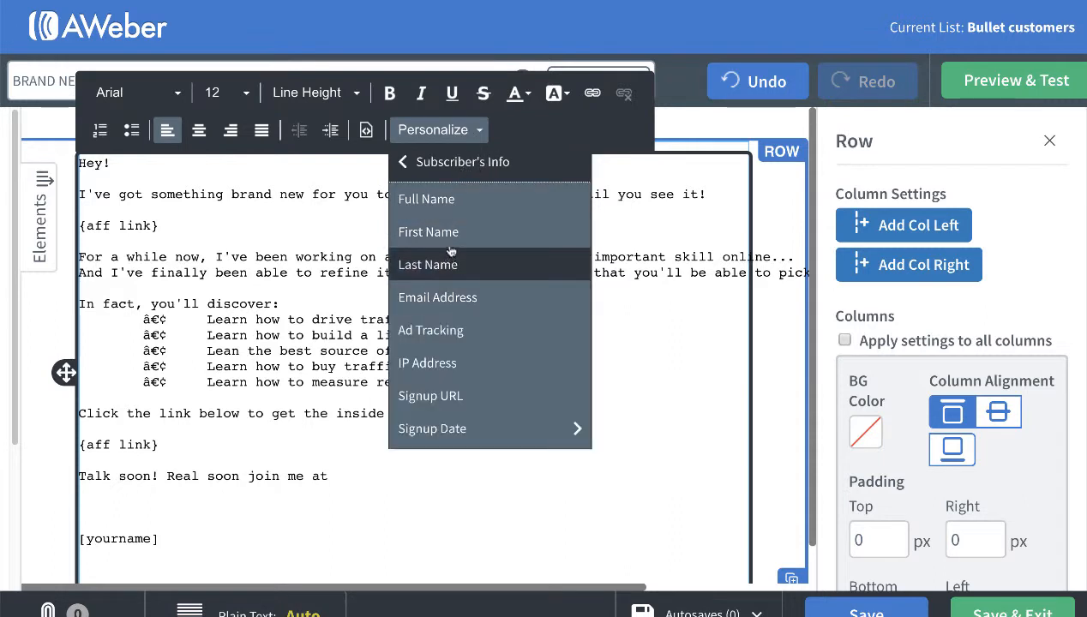
{"action": "left_click", "coordinate": [429, 231]}
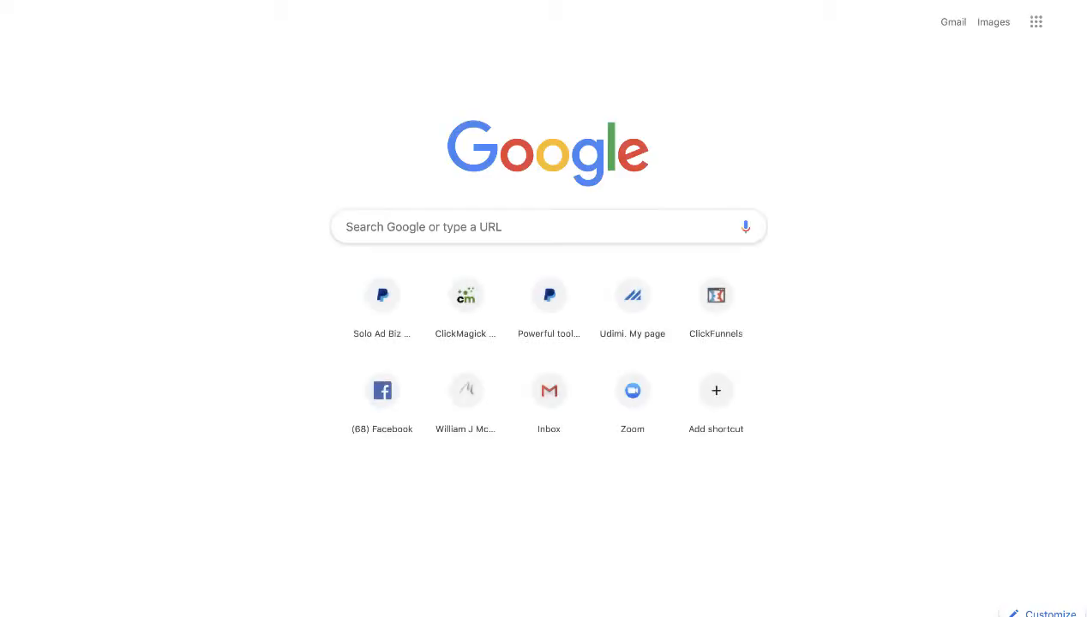
- Look up the bulletproofemailsolution.com URL and select the first {aff link} placeholder for replacement
{"action": "type", "text": "build a list"}
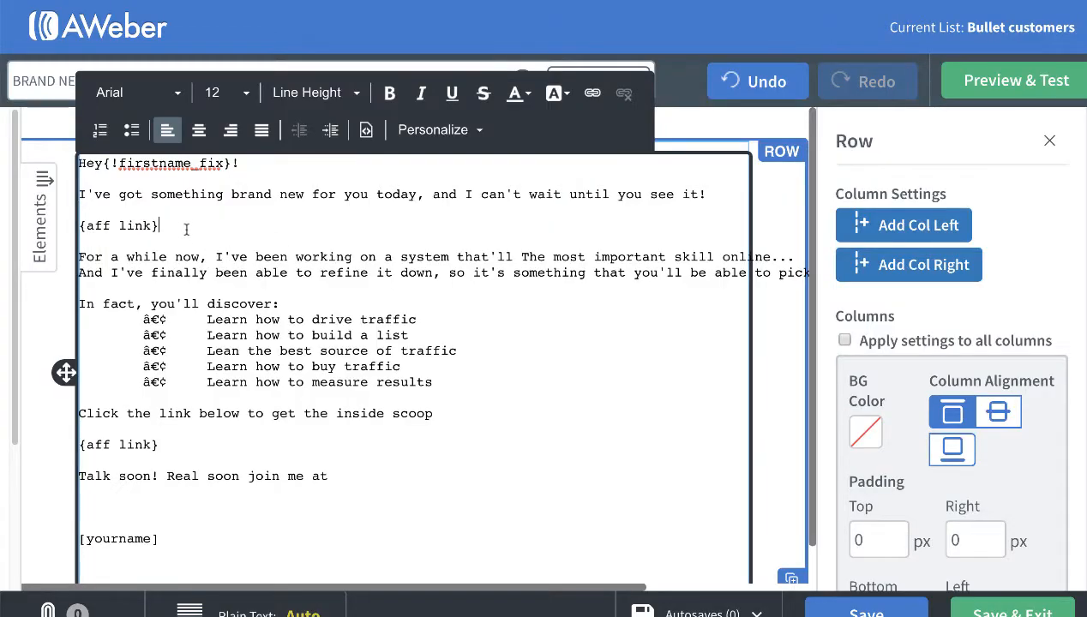
{"action": "double_click", "coordinate": [117, 226]}
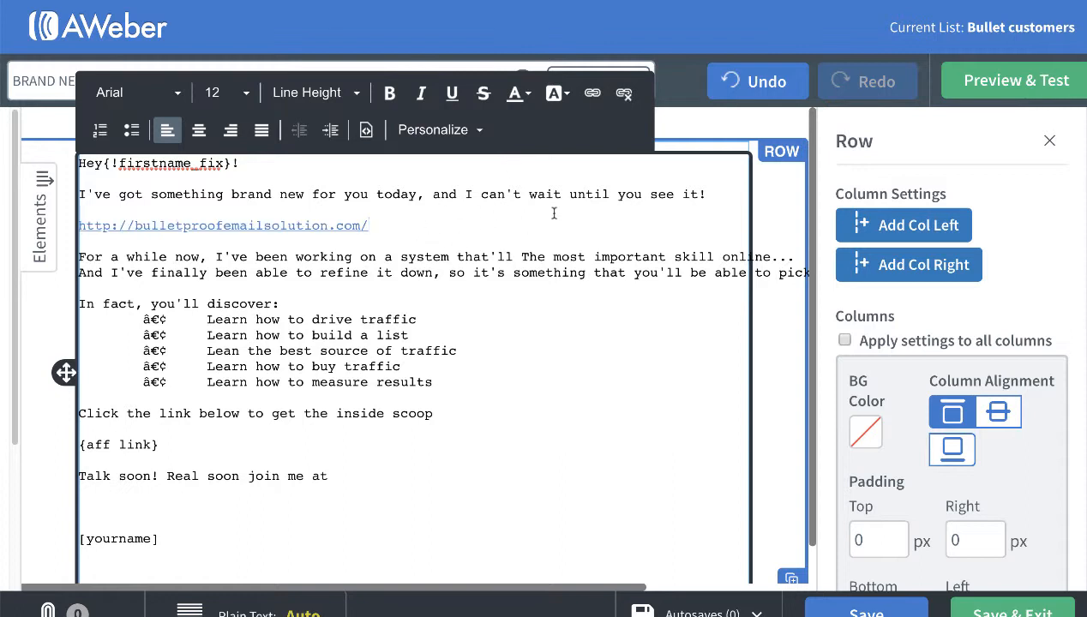
{"action": "mouse_move", "coordinate": [473, 372]}
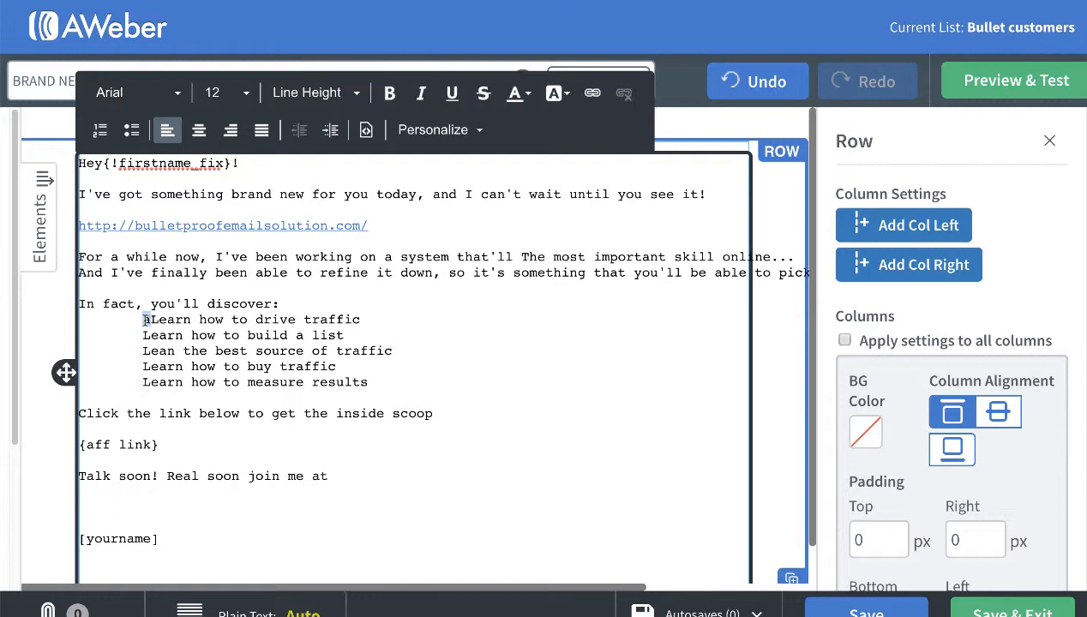
- Review the learning point lines, then select the second {aff link} placeholder to paste the URL
{"action": "left_click_drag", "start_coordinate": [144, 319], "coordinate": [374, 374]}
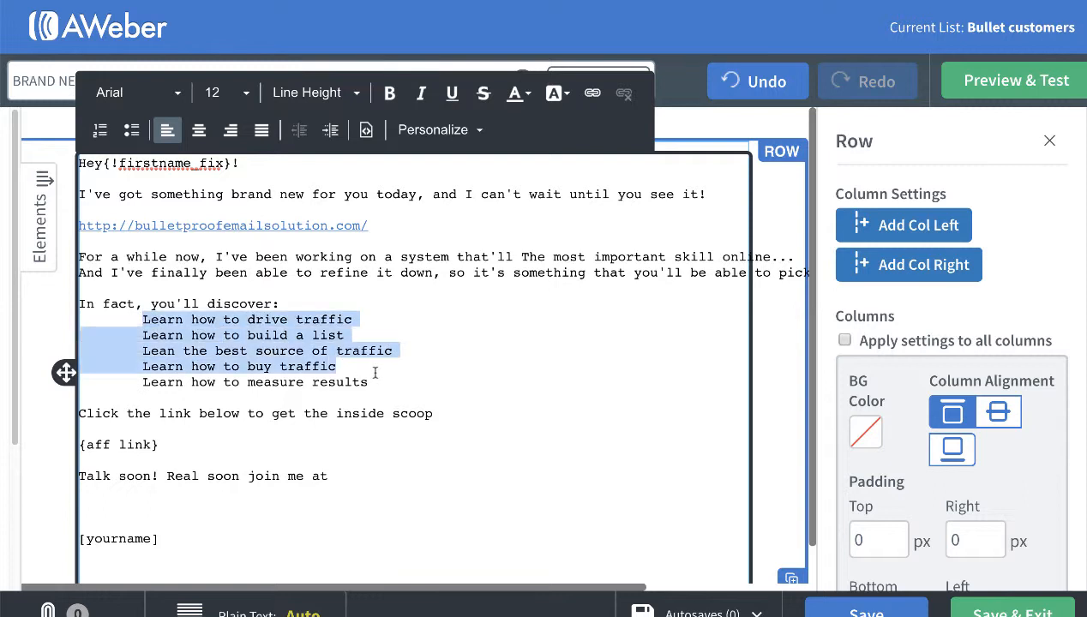
{"action": "left_click", "coordinate": [100, 130]}
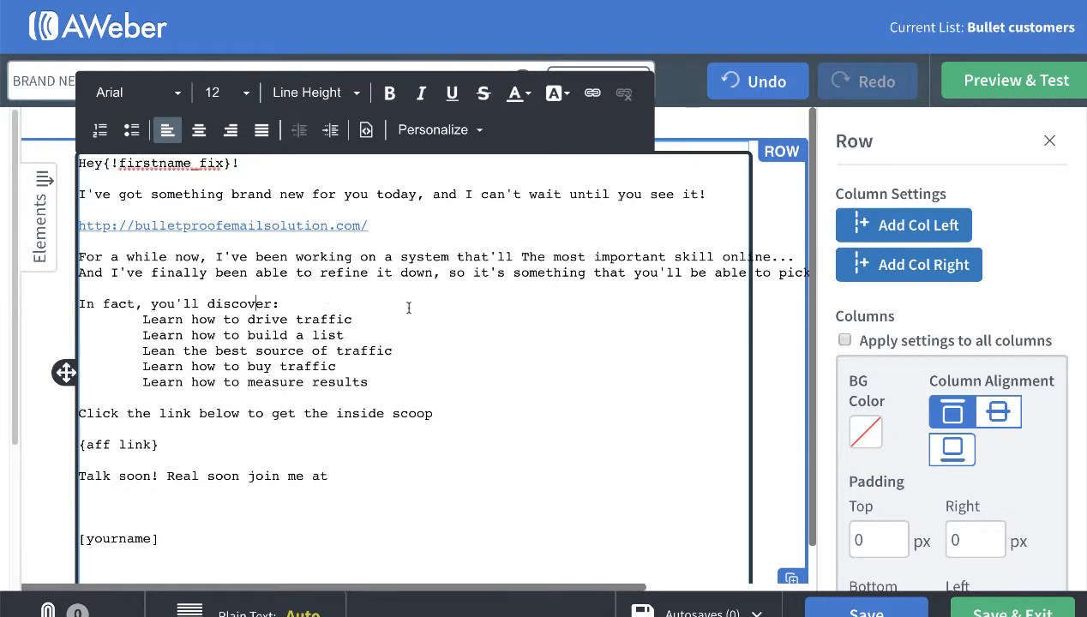
{"action": "mouse_move", "coordinate": [179, 448]}
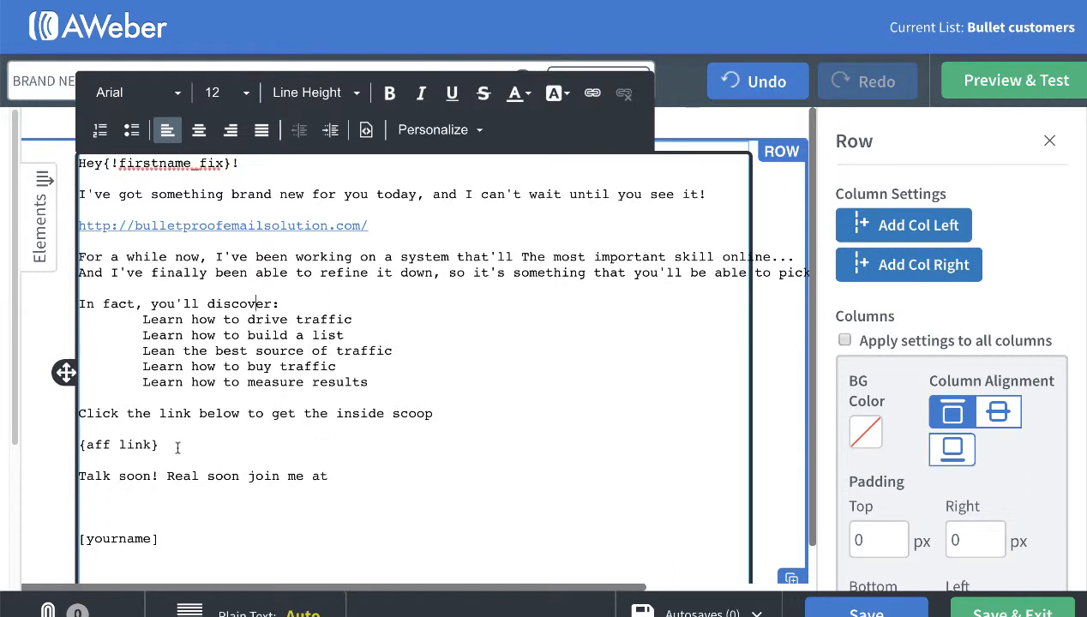
{"action": "double_click", "coordinate": [118, 444]}
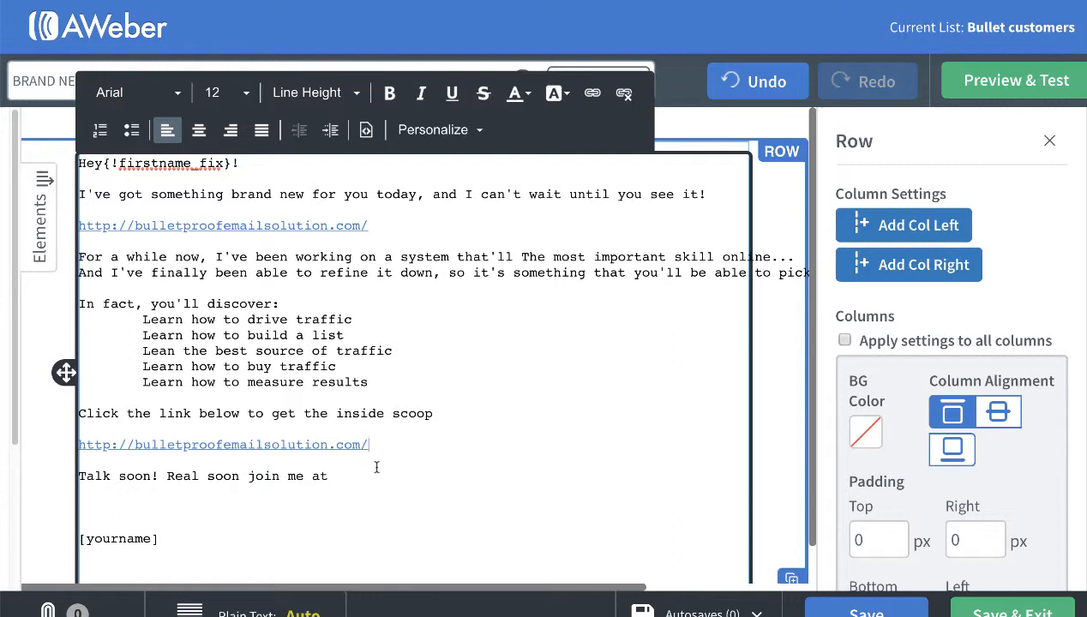
{"action": "mouse_move", "coordinate": [258, 501]}
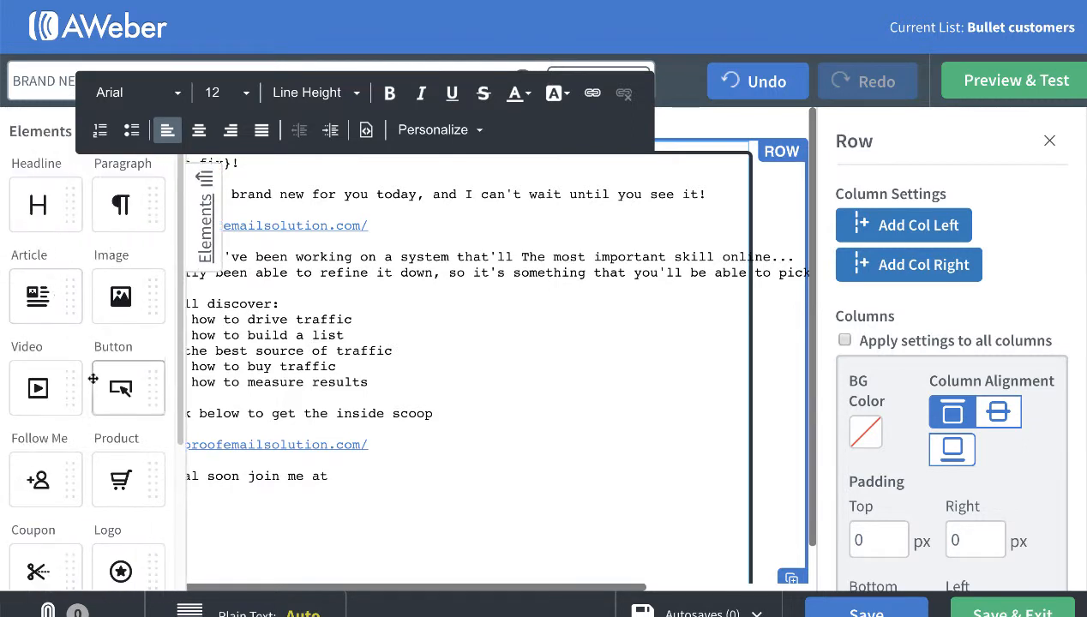
- View the Follow block's Facebook and Twitter settings, then return to the text block
{"action": "scroll", "scroll_direction": "down", "scroll_amount": 3}
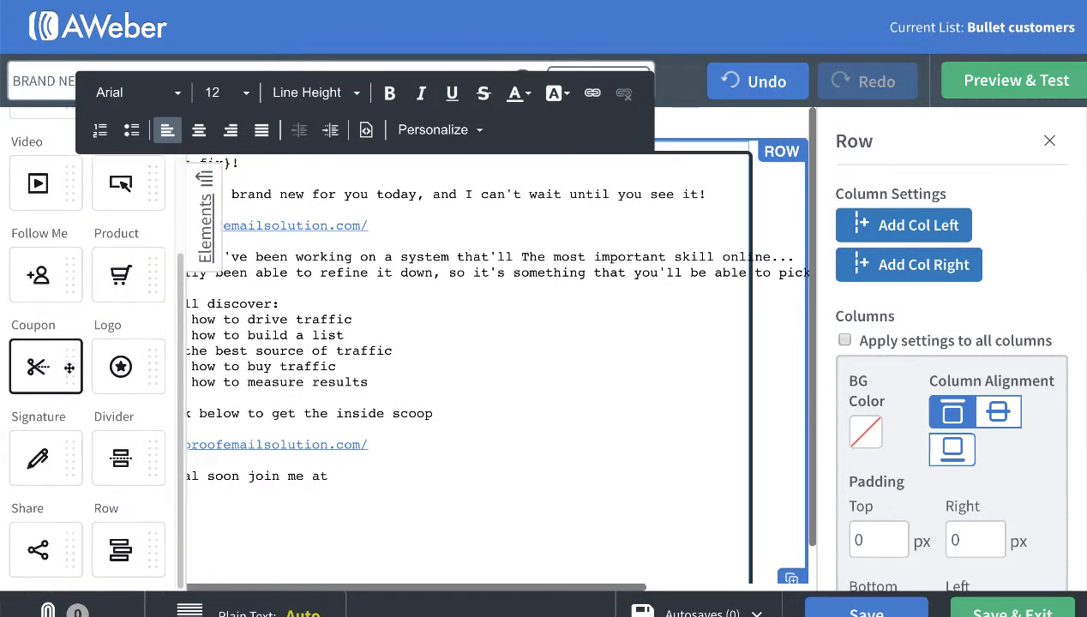
{"action": "scroll", "scroll_direction": "up", "scroll_amount": 3}
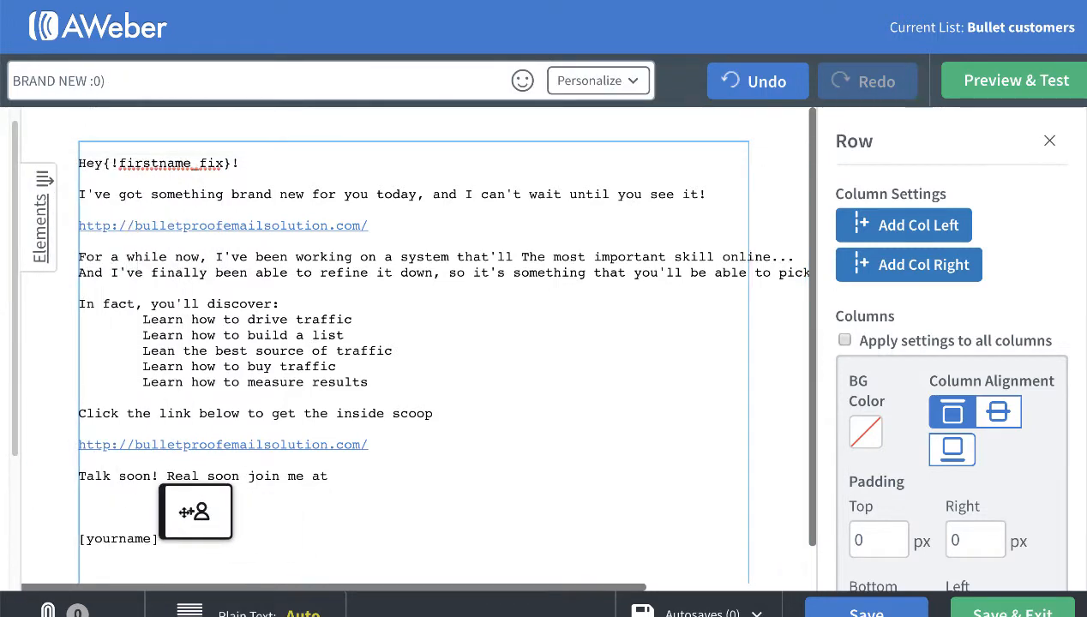
{"action": "left_click", "coordinate": [196, 510]}
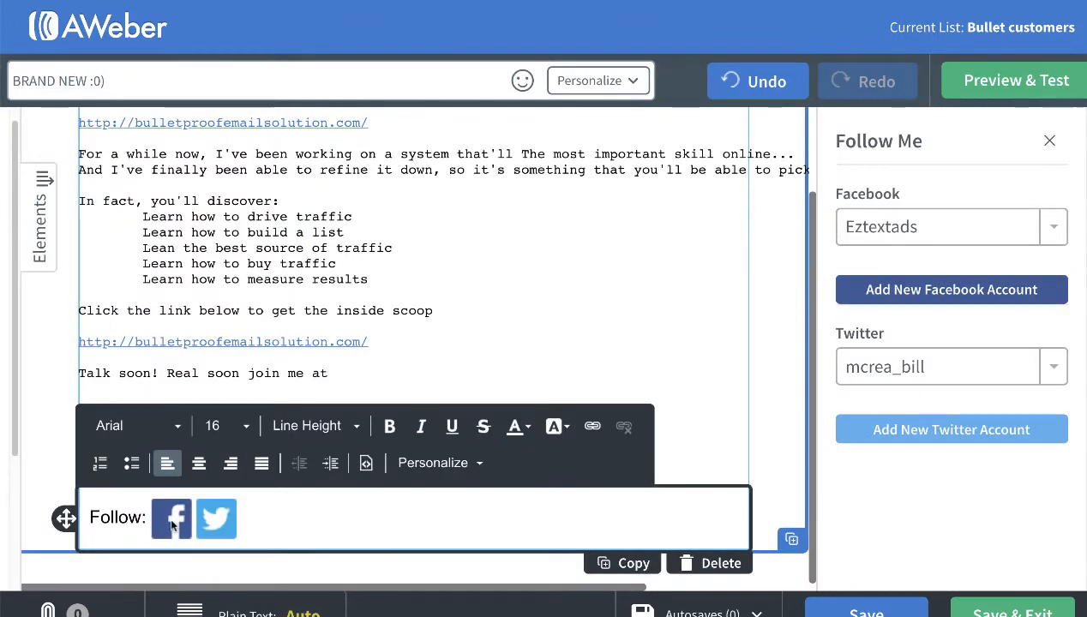
{"action": "left_click", "coordinate": [295, 425]}
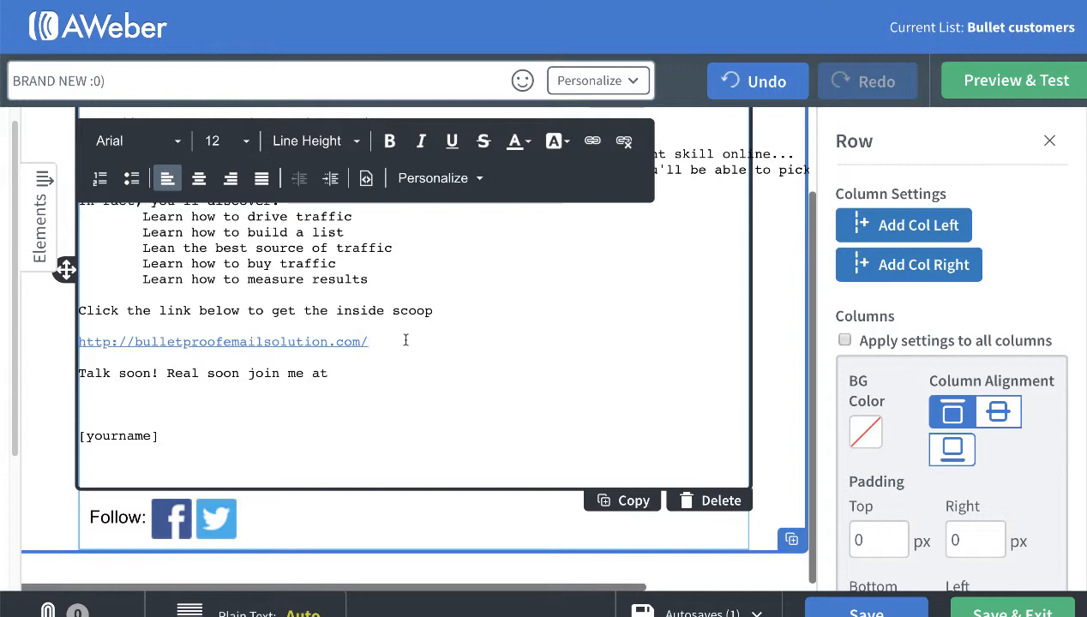
{"action": "scroll", "scroll_direction": "up", "scroll_amount": 3}
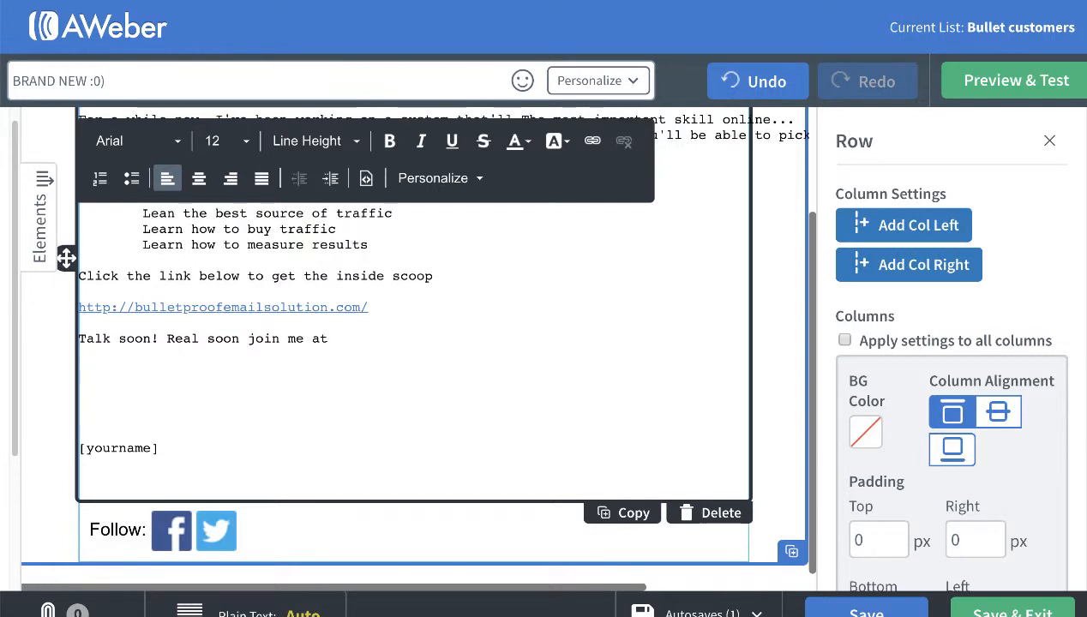
- Add the YouTube channel URL after 'join me at' and begin the 'And check my facebook' line
{"action": "type", "text": "https://www.youtube.com/channel/UCbZoRiBUt6JMbTCi4XhXUIA"}
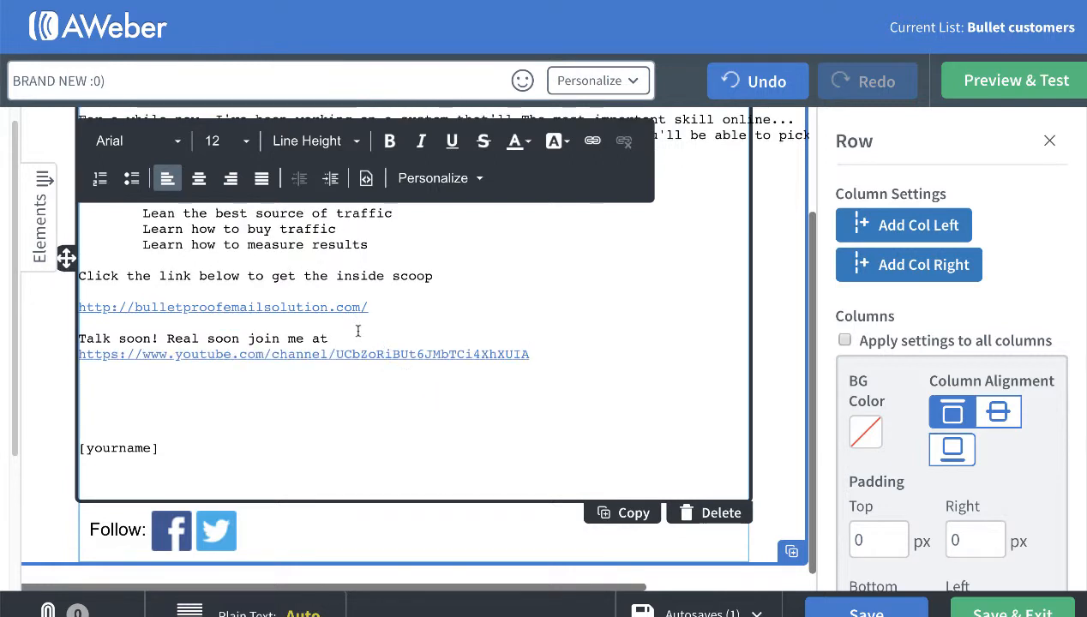
{"action": "scroll", "scroll_direction": "up", "scroll_amount": 3}
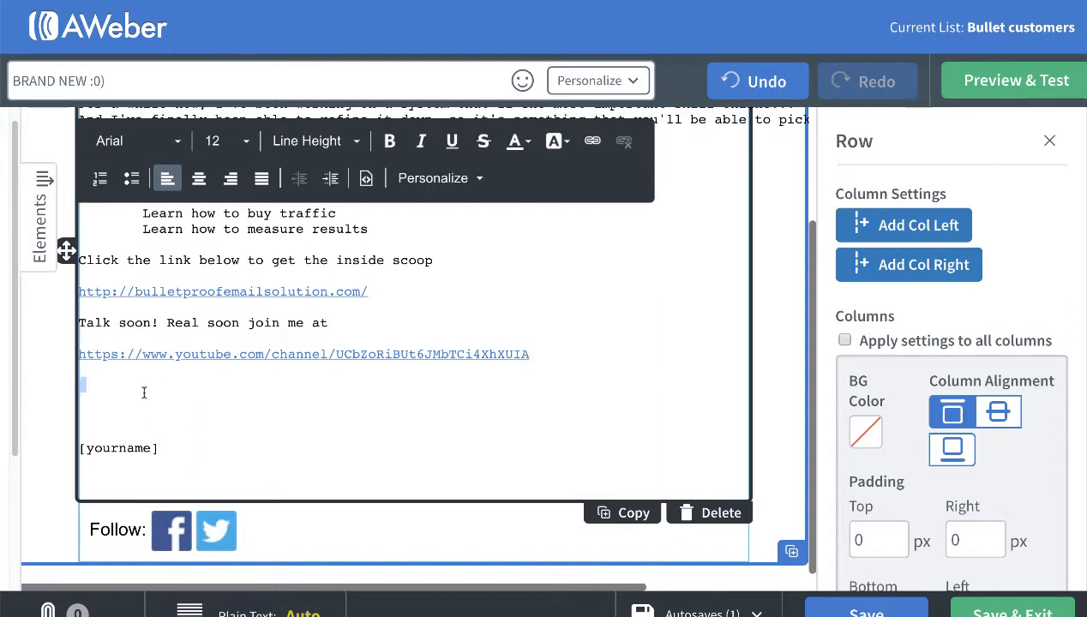
{"action": "type", "text": "A"}
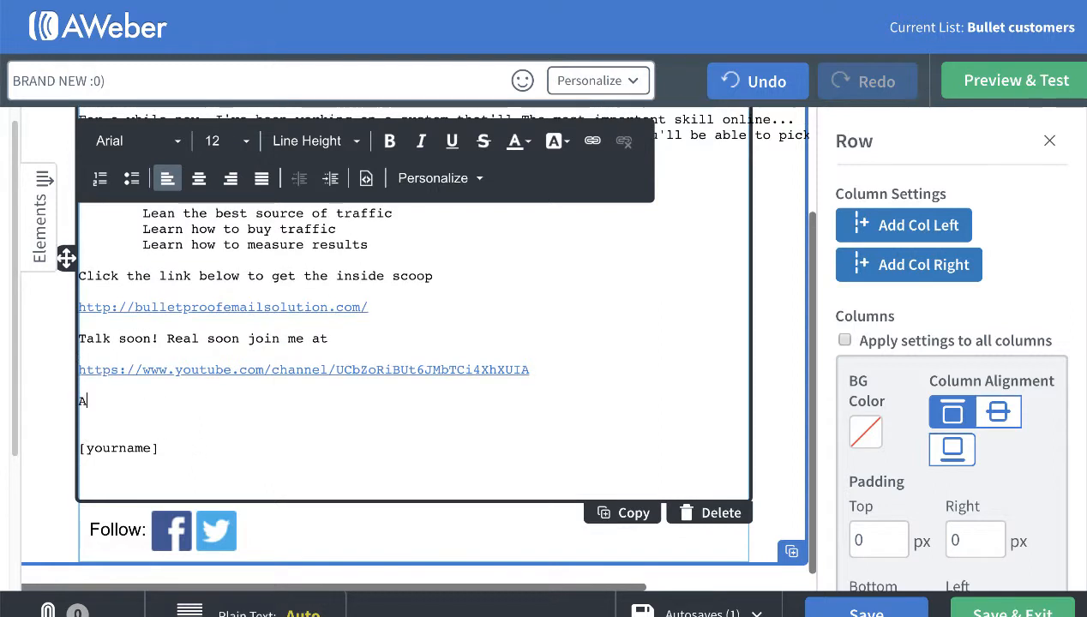
{"action": "type", "text": "nd c"}
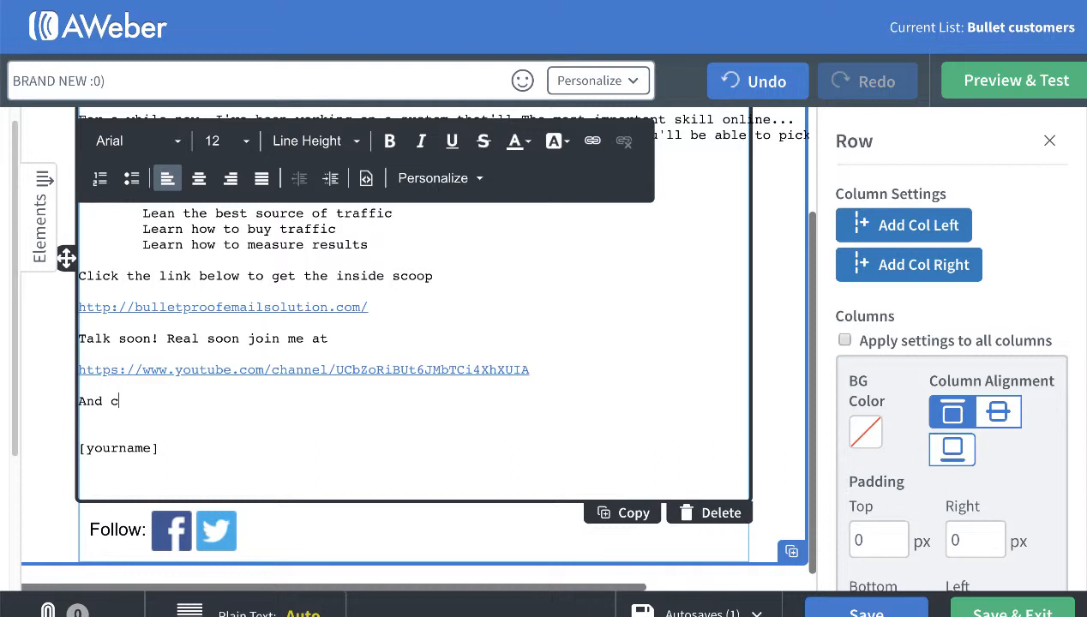
{"action": "type", "text": "heck my f"}
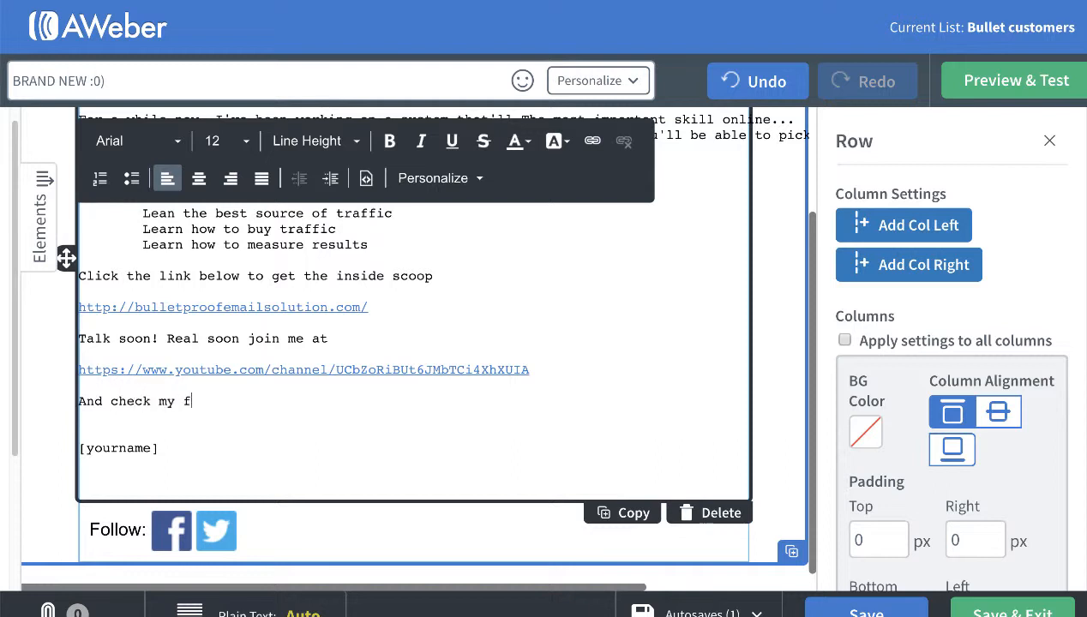
{"action": "type", "text": "ace"}
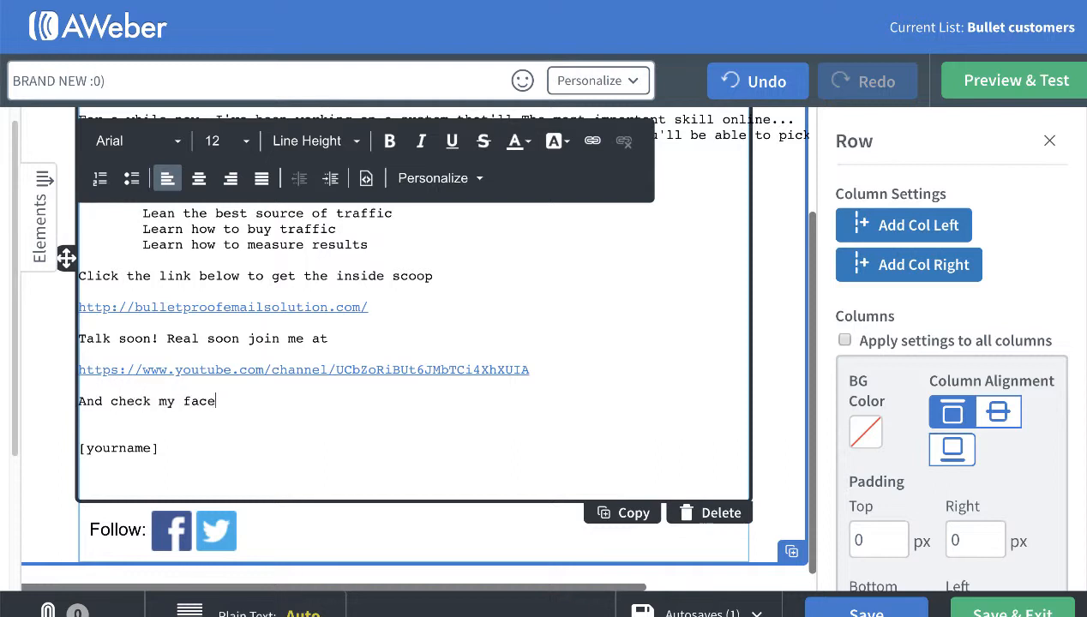
{"action": "type", "text": "book"}
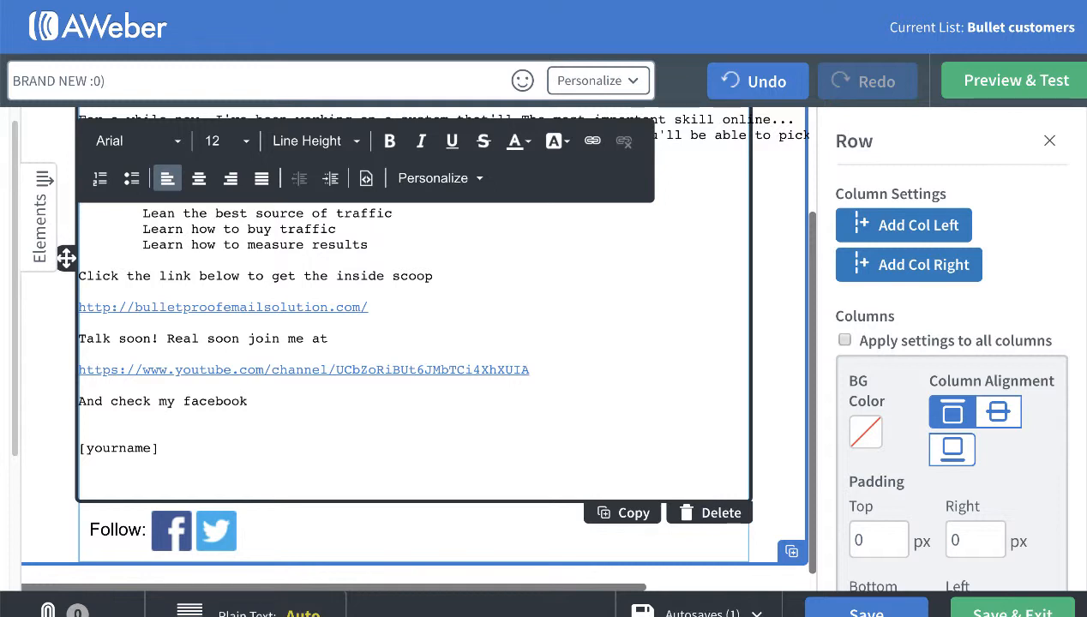
- Finish the line 'page and Twitter below.' and overwrite [yourname] with the 'Bil…' sign-off
{"action": "type", "text": "page and Twi"}
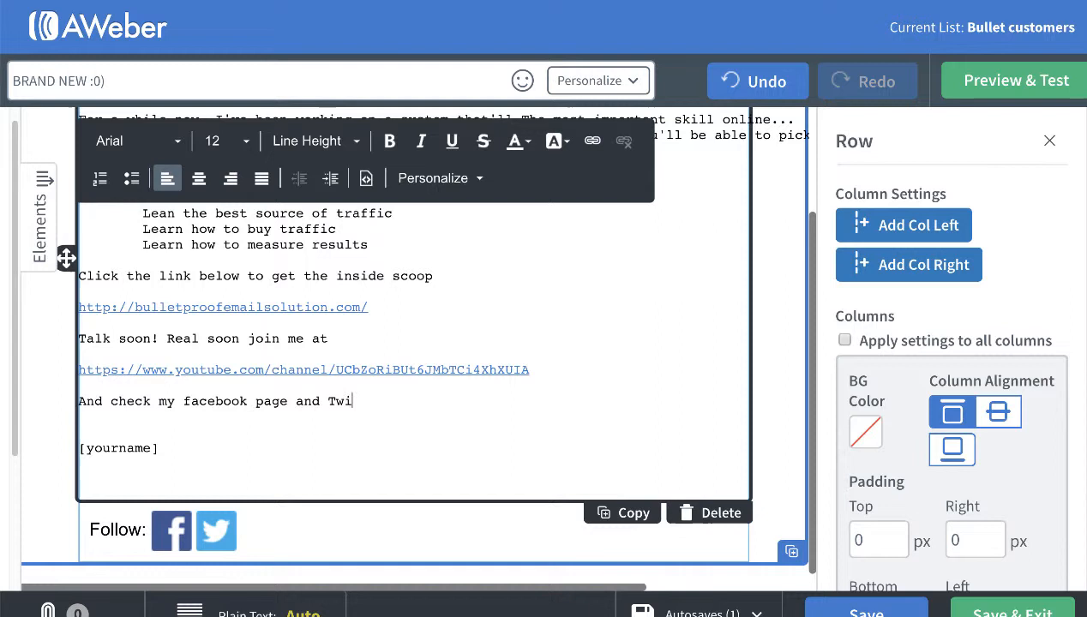
{"action": "type", "text": "tter below."}
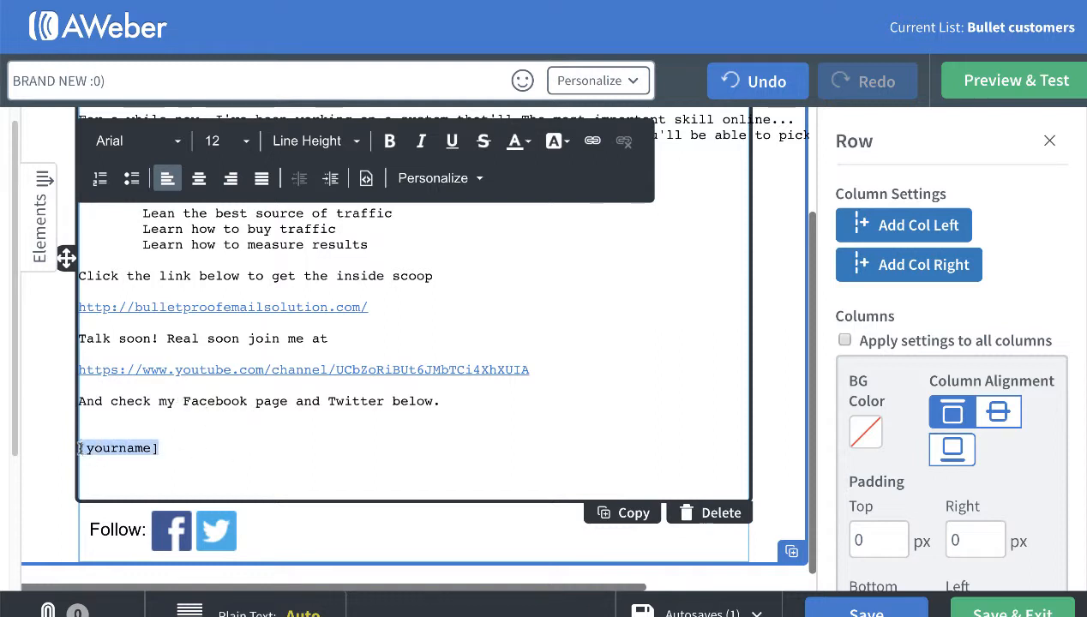
{"action": "type", "text": "Bu"}
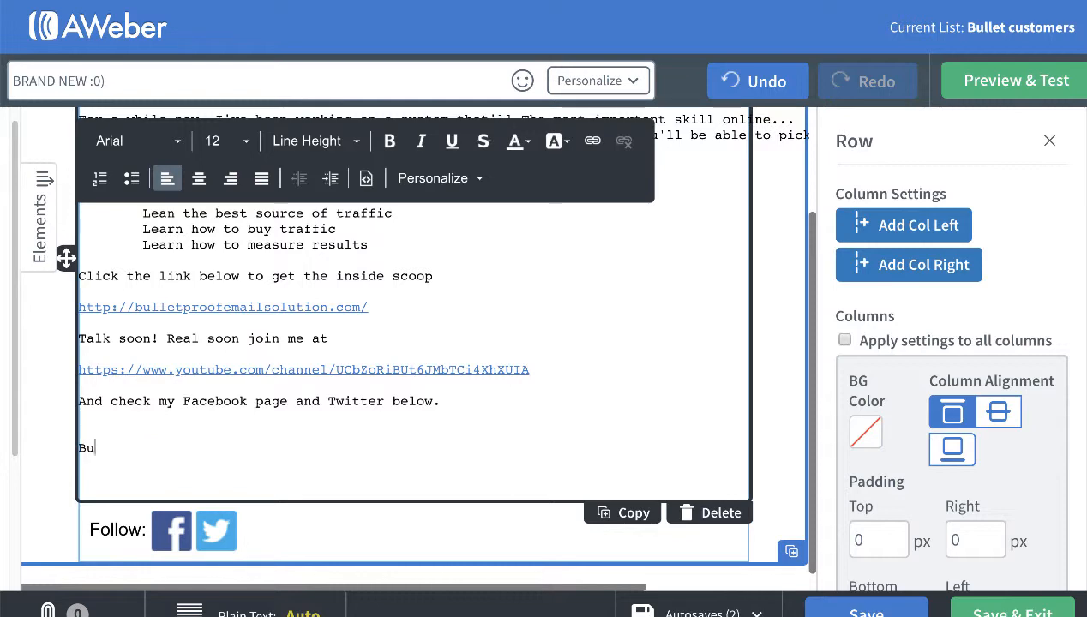
{"action": "type", "text": "il"}
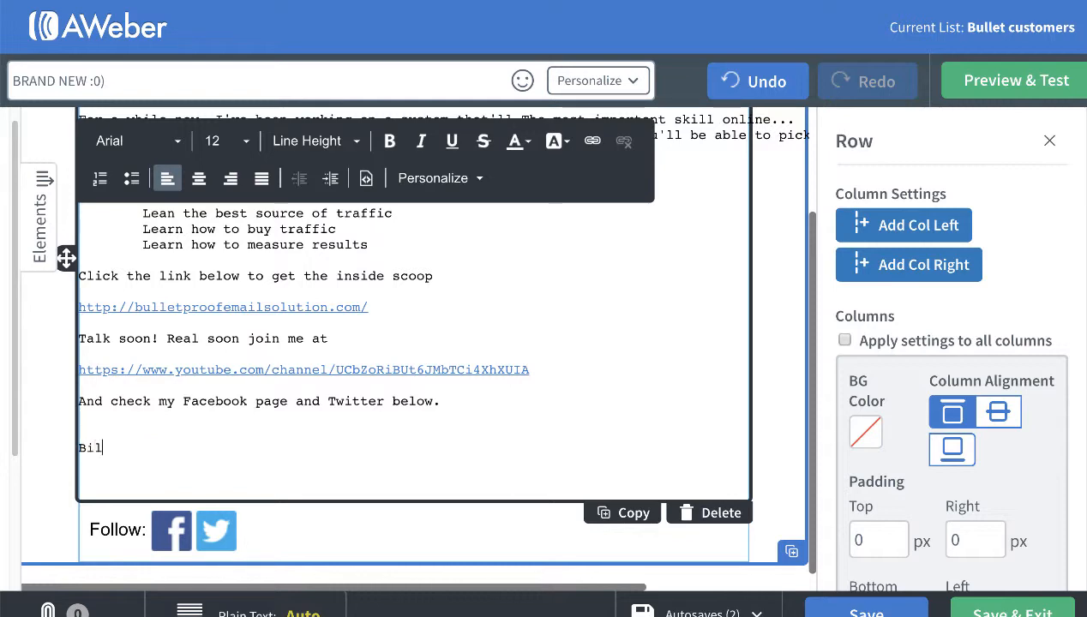
{"action": "scroll", "scroll_direction": "up", "scroll_amount": 3}
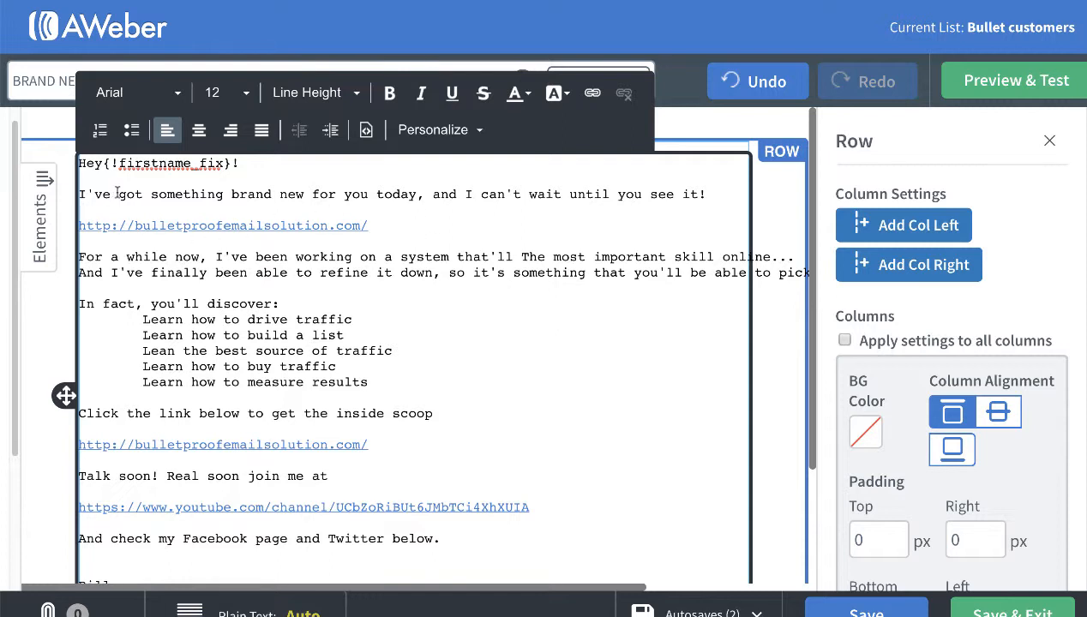
{"action": "mouse_move", "coordinate": [394, 225]}
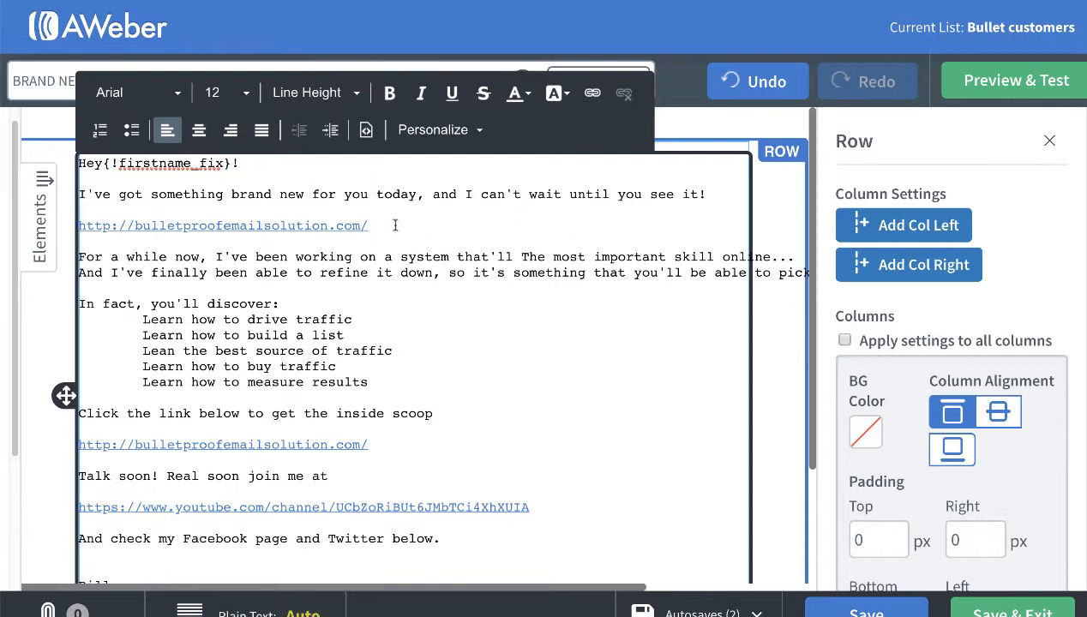
{"action": "mouse_move", "coordinate": [350, 240]}
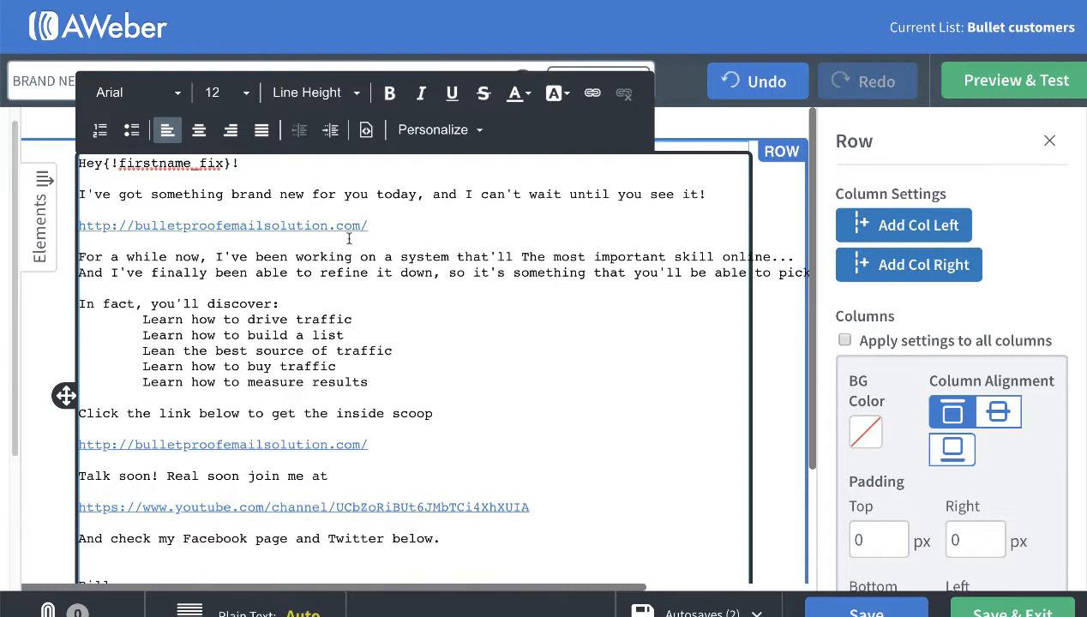
{"action": "mouse_move", "coordinate": [197, 318]}
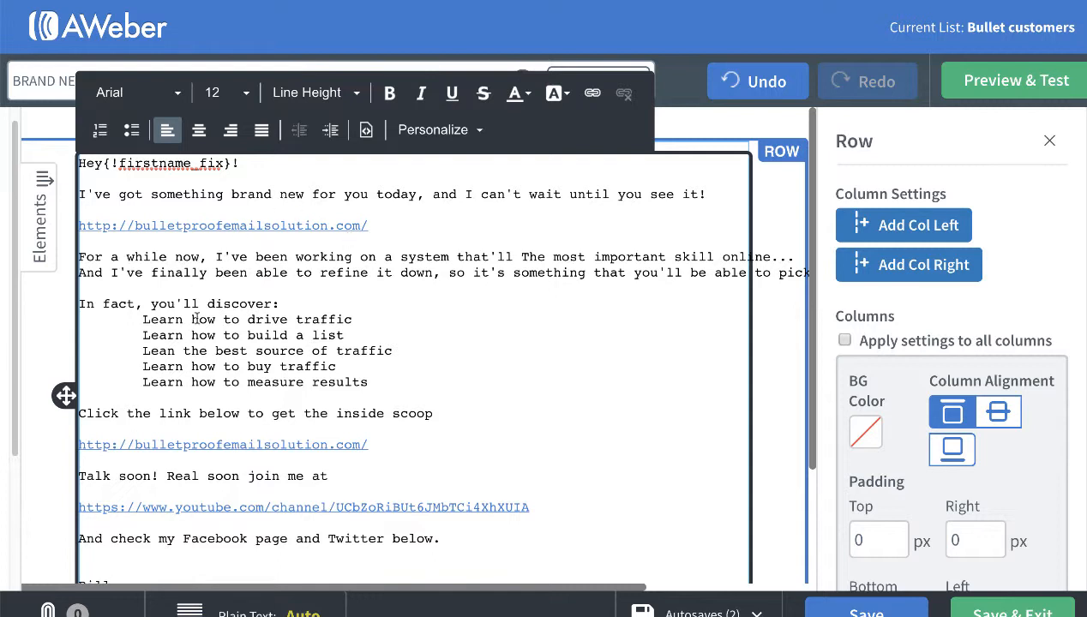
- Review the five learning-point bullet lines before saving the BRAND NEW :0) email to Drafts
{"action": "left_click_drag", "start_coordinate": [142, 319], "coordinate": [370, 382]}
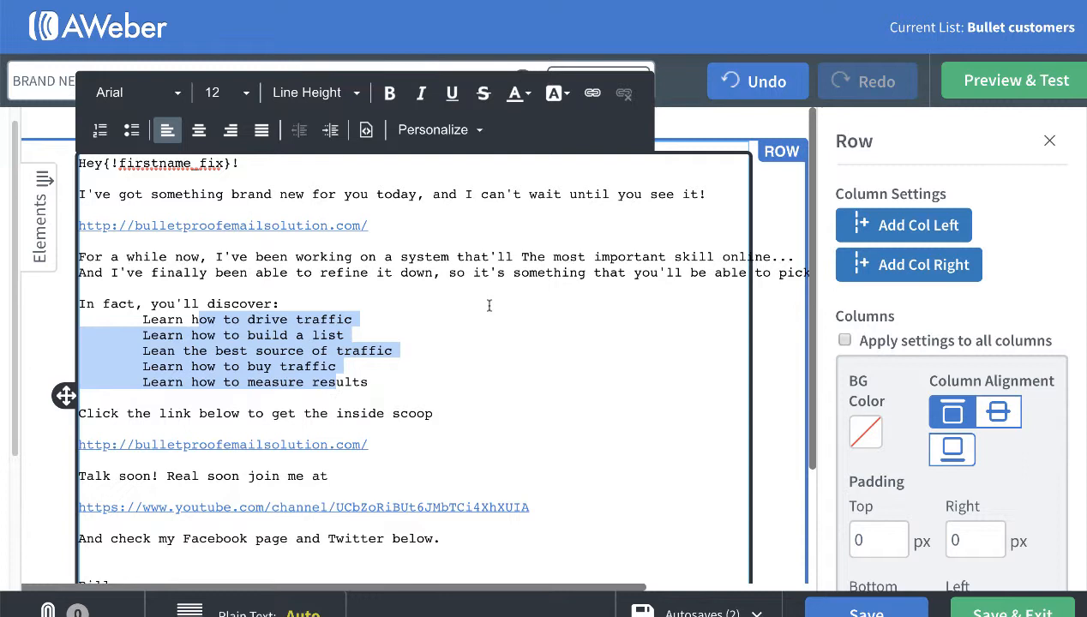
{"action": "left_click", "coordinate": [144, 319]}
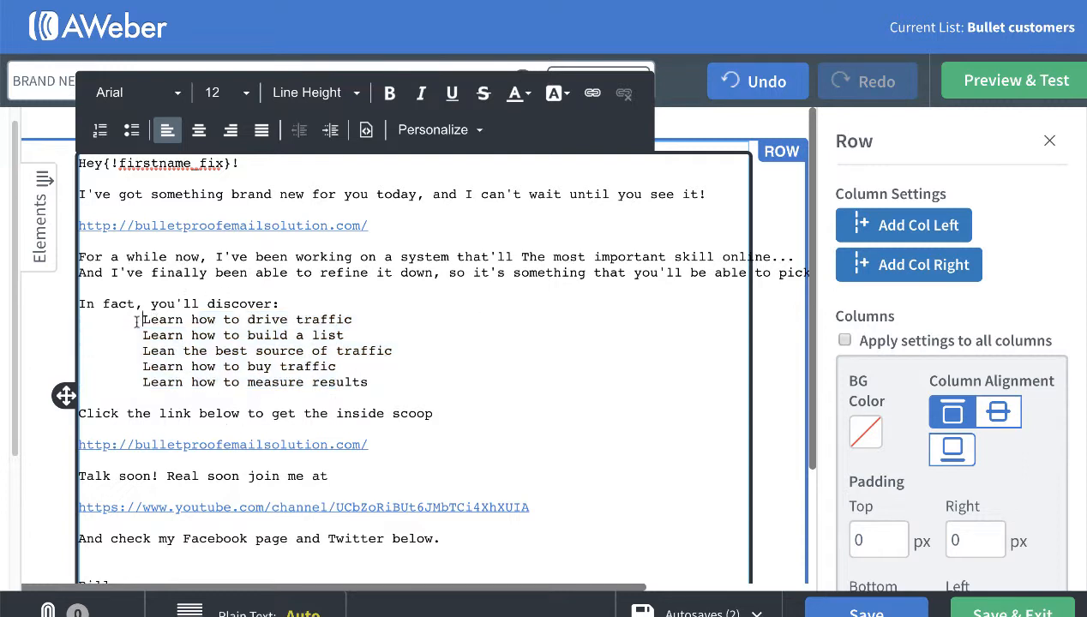
{"action": "left_click_drag", "start_coordinate": [143, 319], "coordinate": [369, 382]}
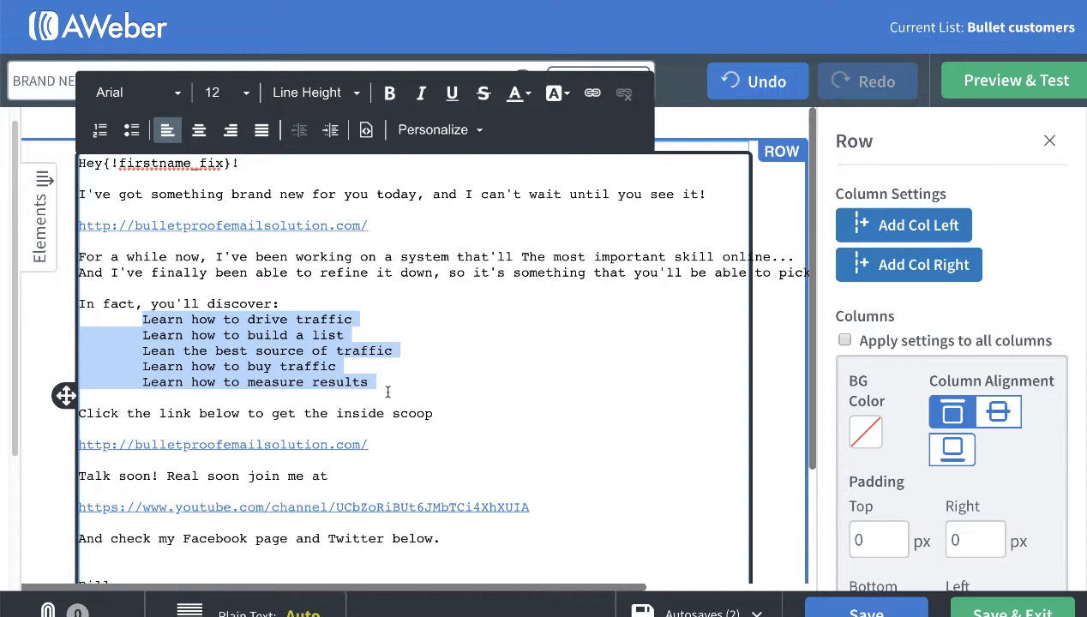
{"action": "mouse_move", "coordinate": [372, 319]}
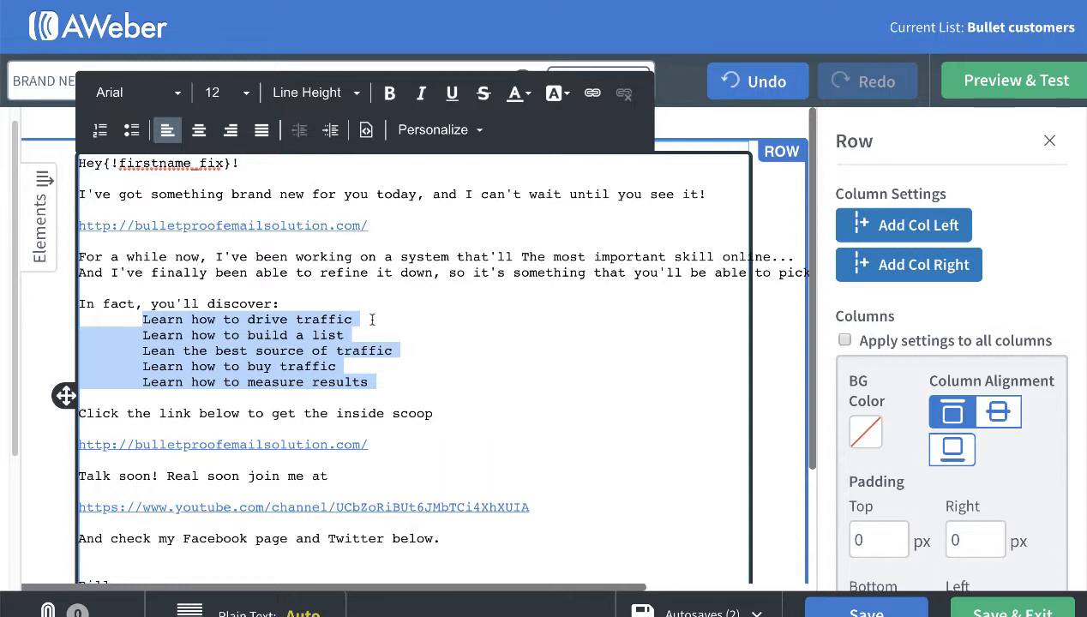
{"action": "left_click", "coordinate": [507, 466]}
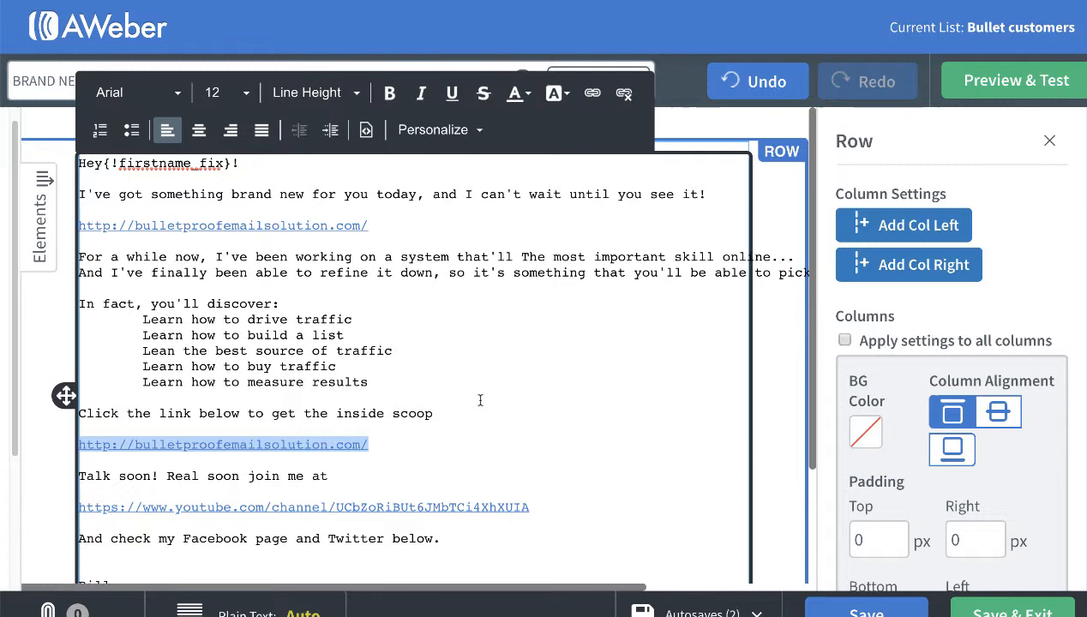
{"action": "scroll", "scroll_direction": "down", "scroll_amount": 3}
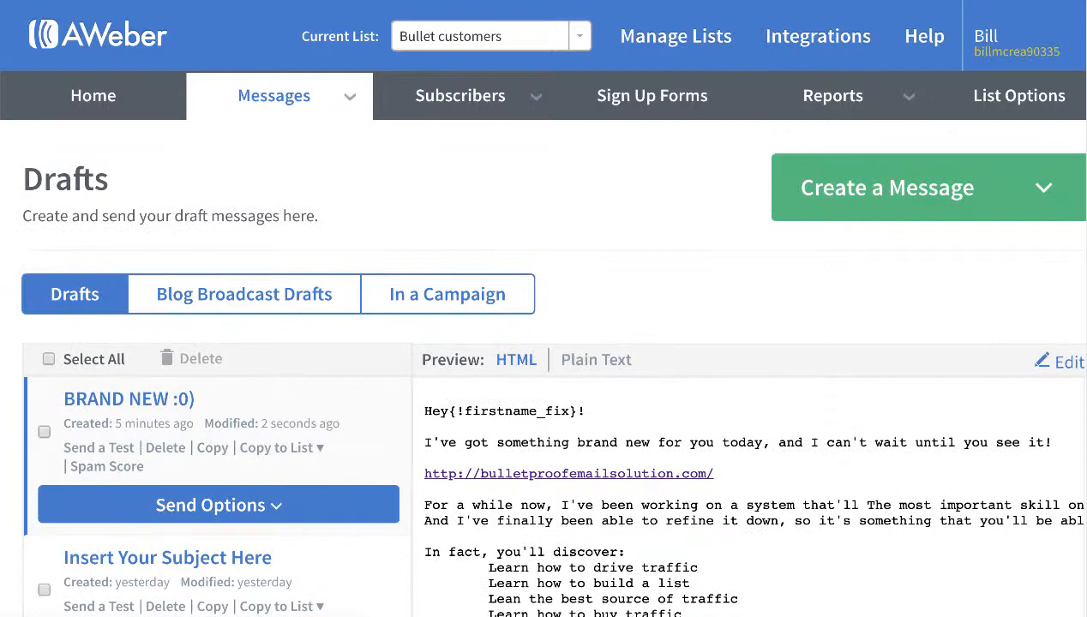
- Copy the draft to the BulletProof list and choose Add to Follow Up Series from Send Options
{"action": "scroll", "scroll_direction": "down", "scroll_amount": 3}
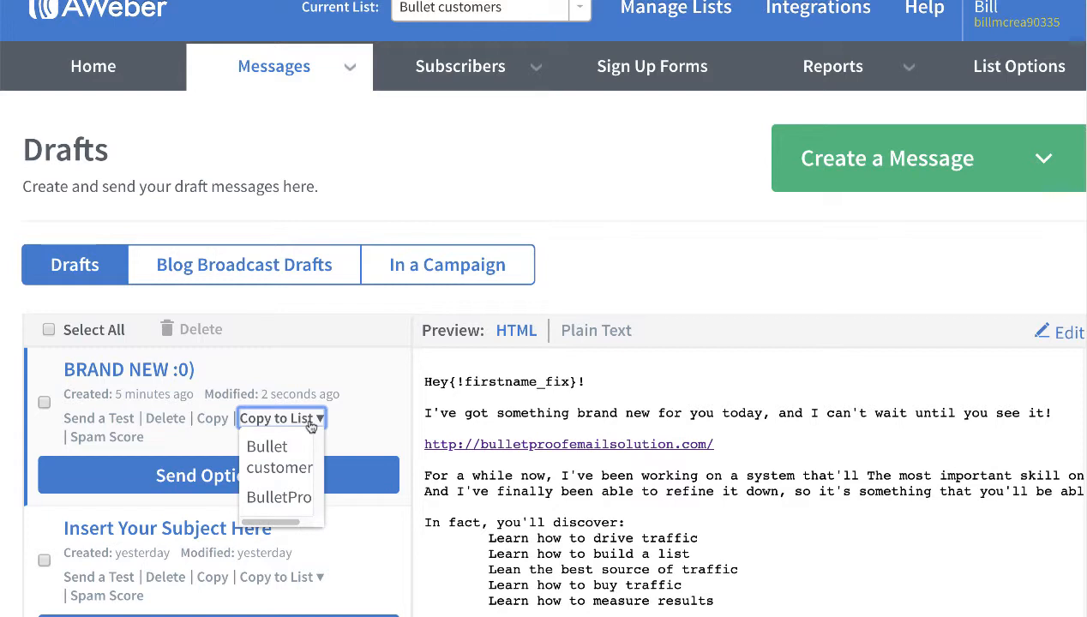
{"action": "left_click", "coordinate": [278, 497]}
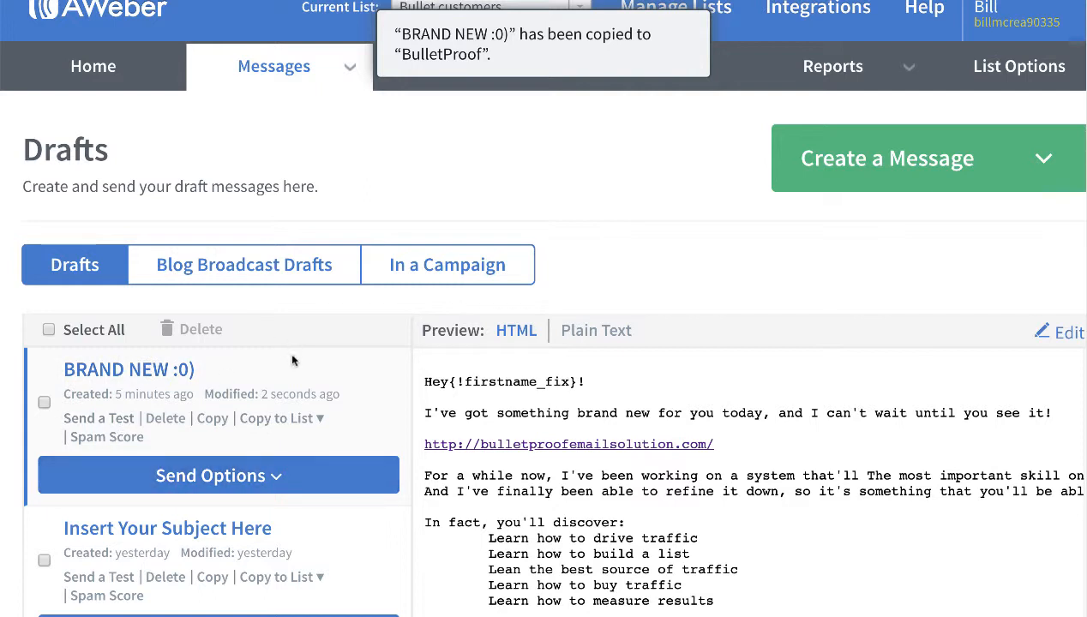
{"action": "mouse_move", "coordinate": [315, 425]}
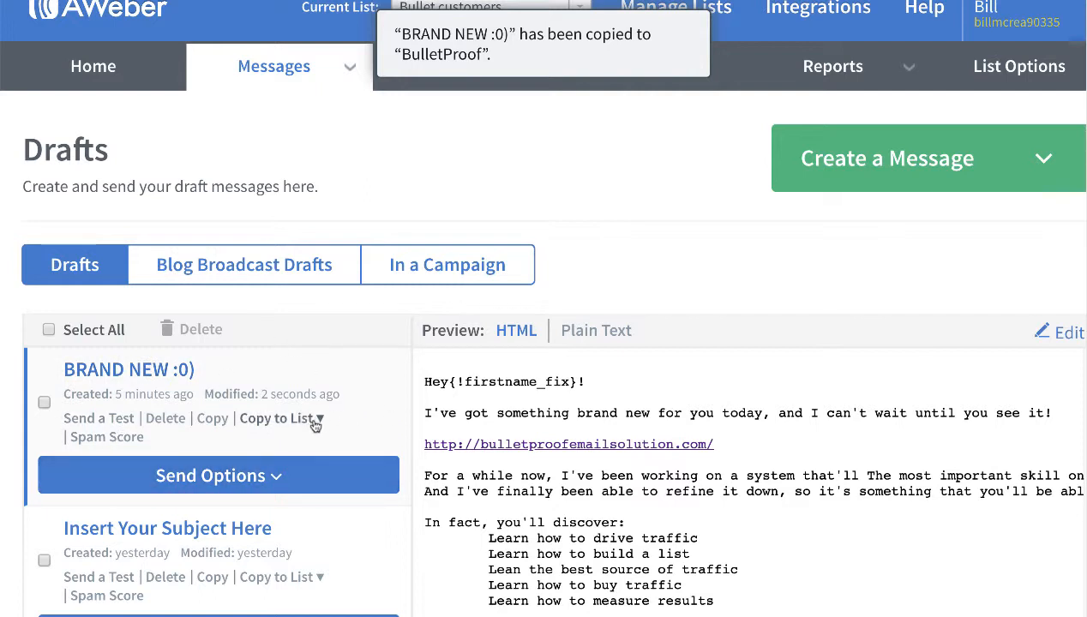
{"action": "left_click", "coordinate": [218, 475]}
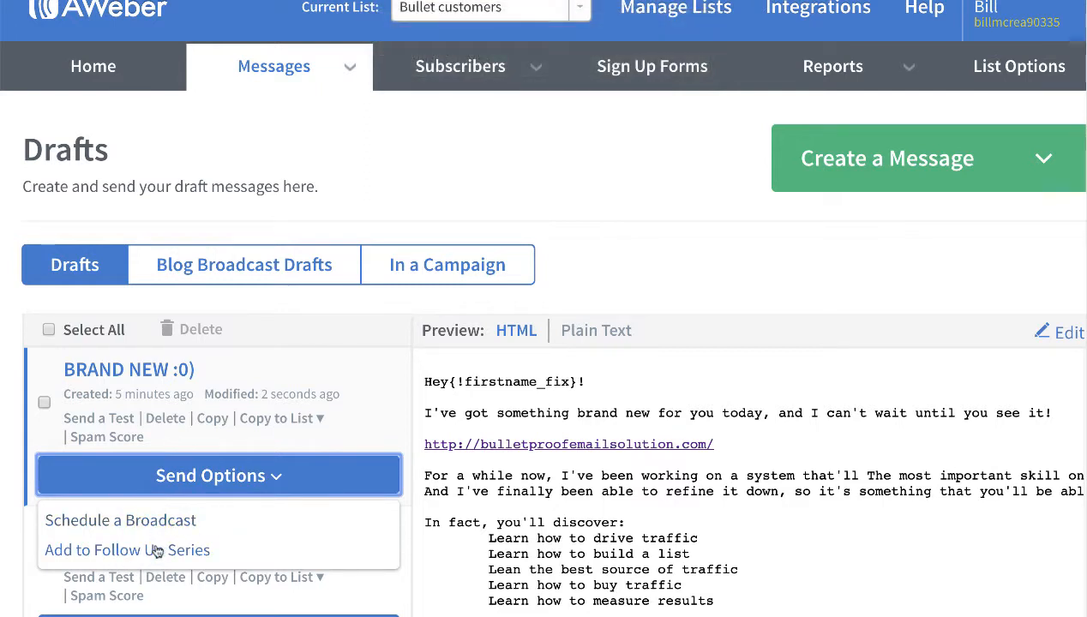
{"action": "left_click", "coordinate": [127, 548]}
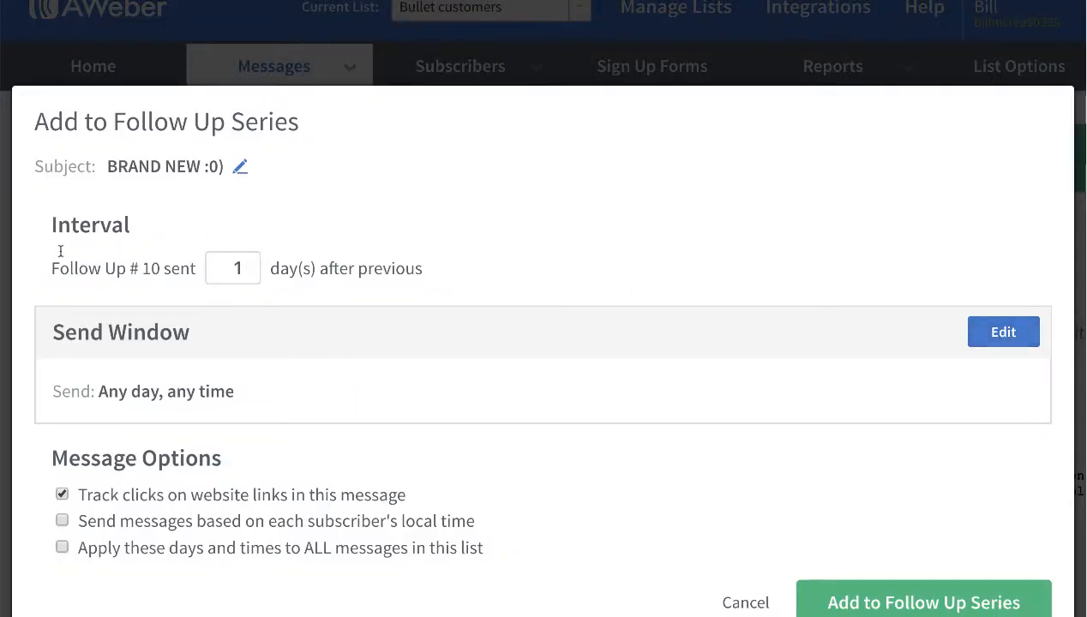
- Set the interval to 2 days after previous and add the message to the follow-up series
{"action": "left_click", "coordinate": [233, 267]}
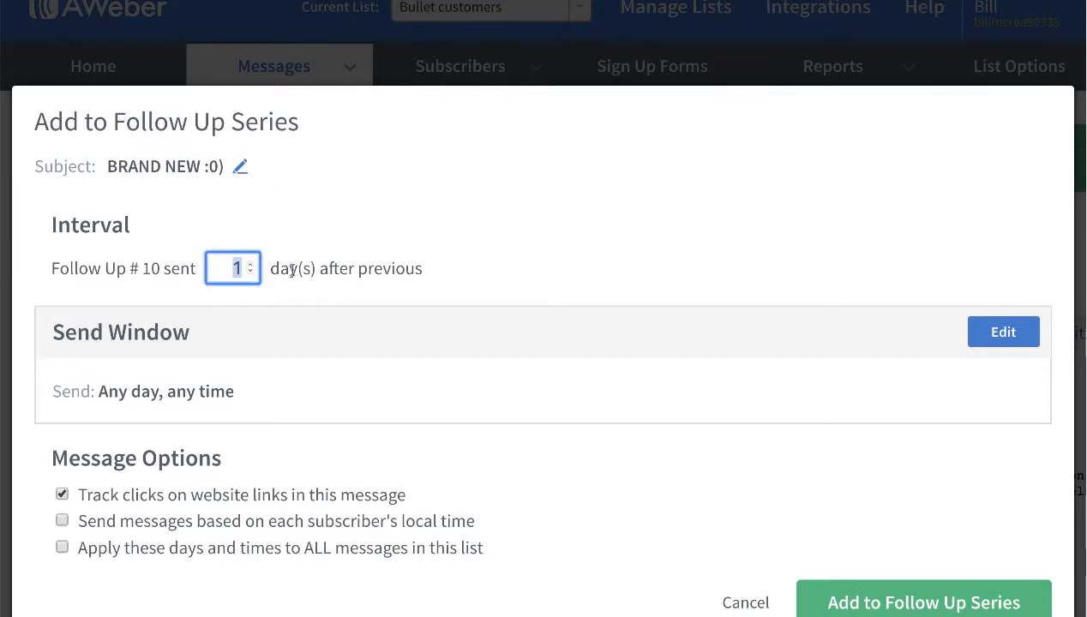
{"action": "left_click", "coordinate": [247, 261]}
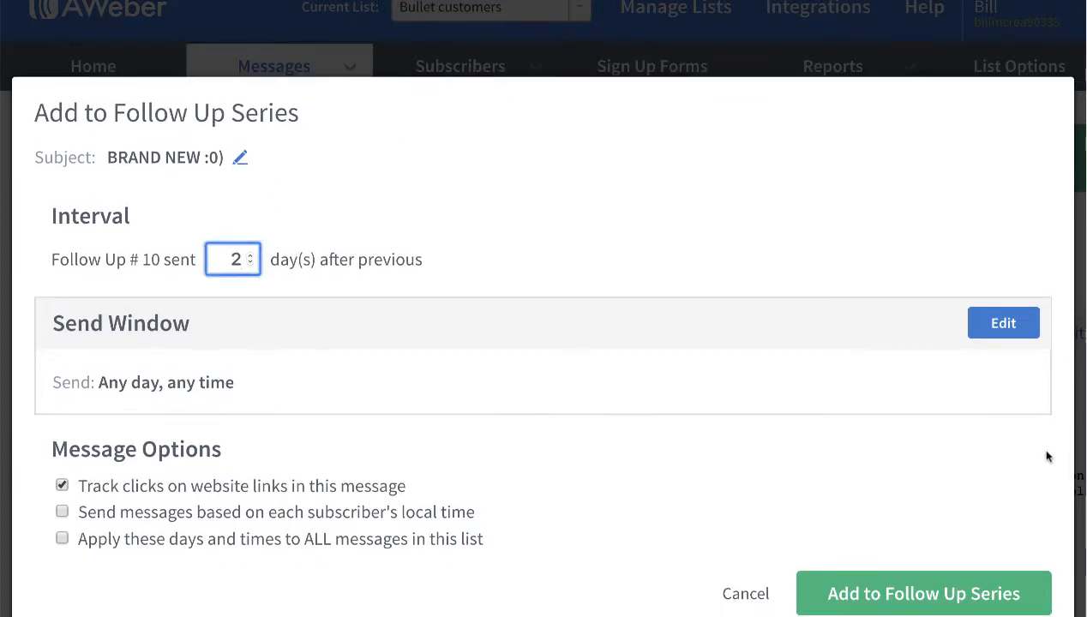
{"action": "left_click", "coordinate": [922, 593]}
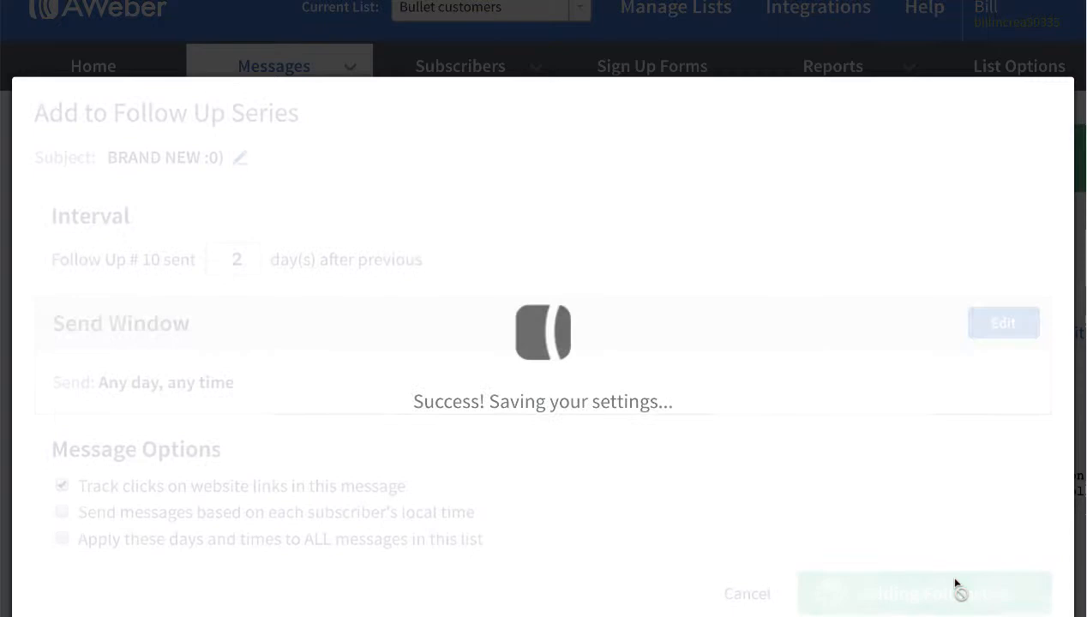
{"action": "left_click", "coordinate": [924, 593]}
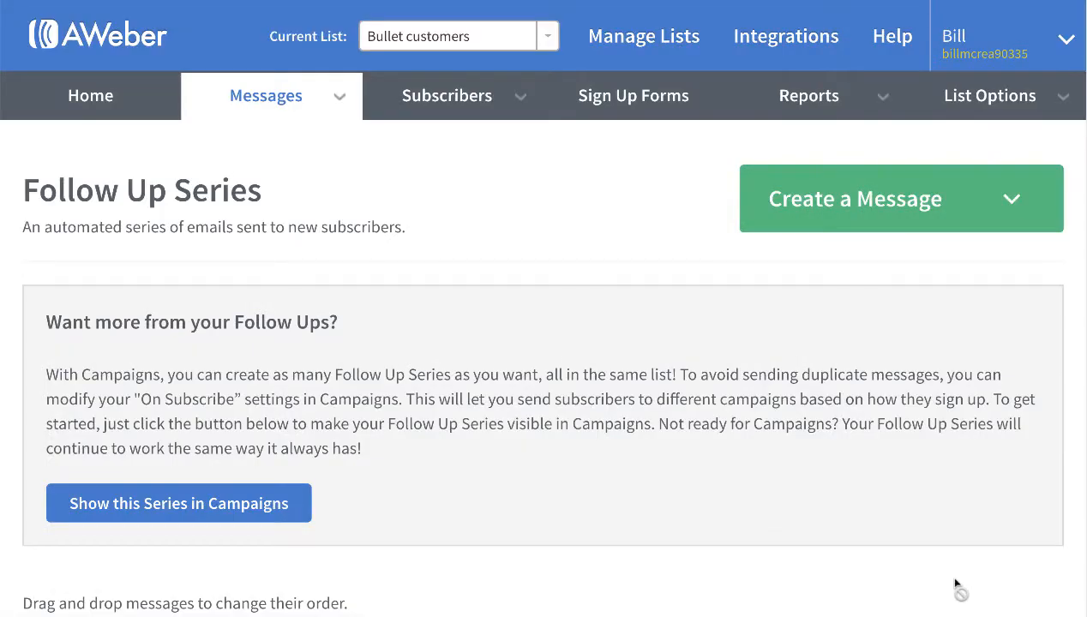
- Scroll the Follow Up Series list to bring BRAND NEW :0) and the #3 slot after 'Getting to know you!' into view
{"action": "scroll", "scroll_direction": "down", "scroll_amount": 3}
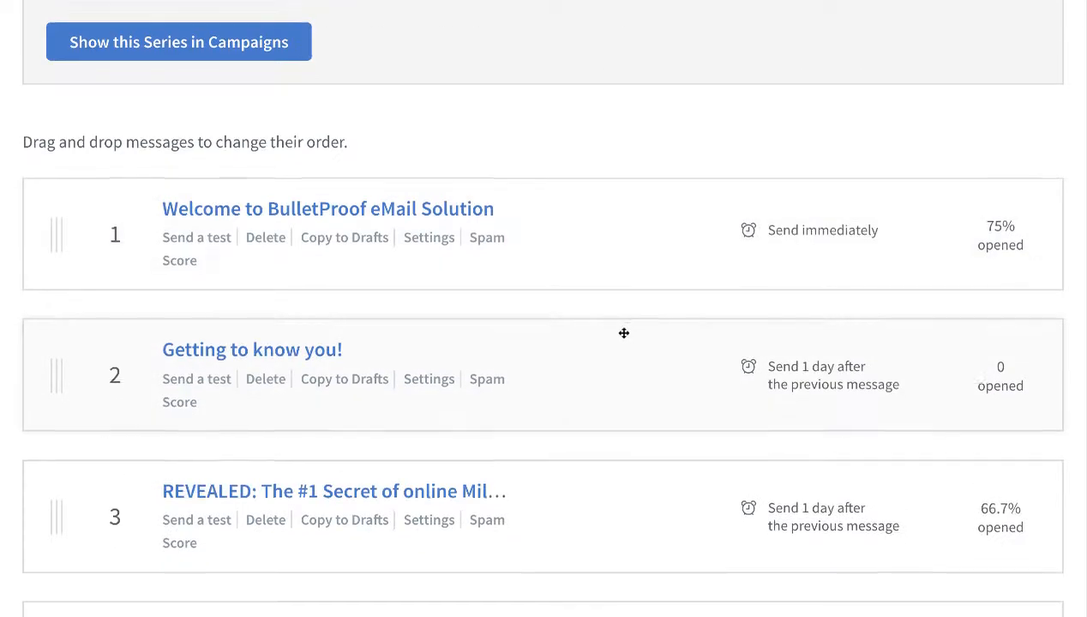
{"action": "scroll", "scroll_direction": "down", "scroll_amount": 3}
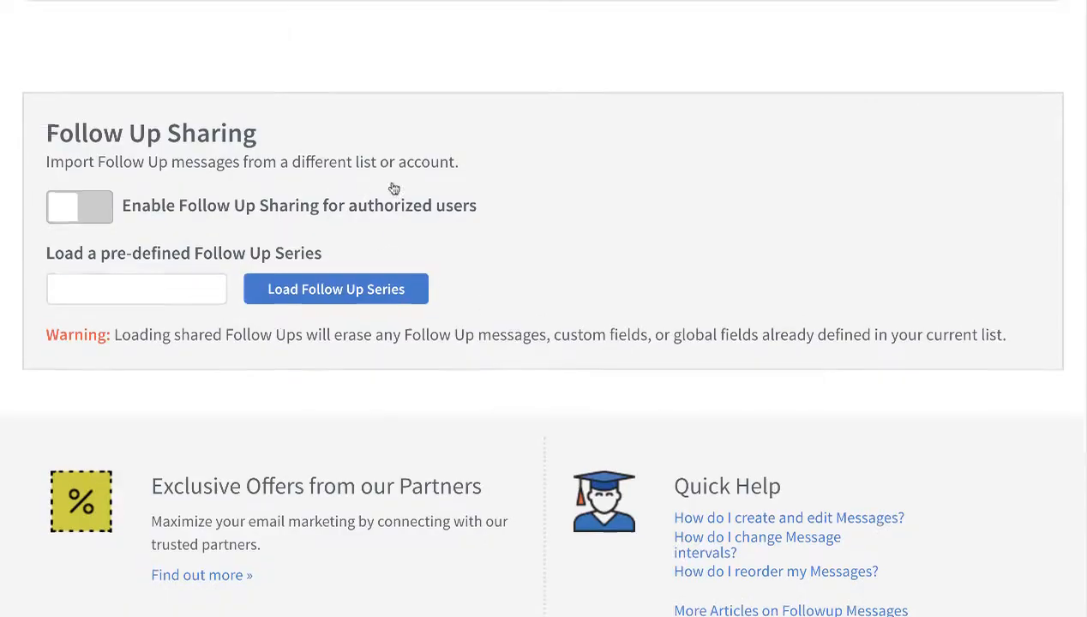
{"action": "scroll", "scroll_direction": "up", "scroll_amount": 3}
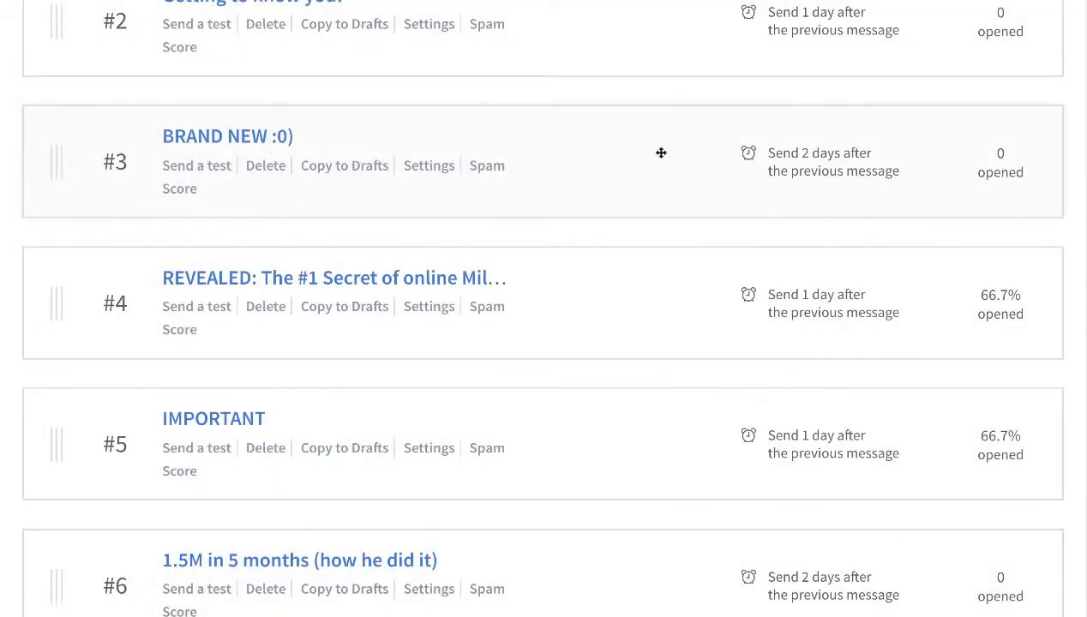
- Scroll down the series to reach the 100k/mo "secret" source message where BRAND NEW :0) lands at #7
{"action": "scroll", "scroll_direction": "down", "scroll_amount": 3}
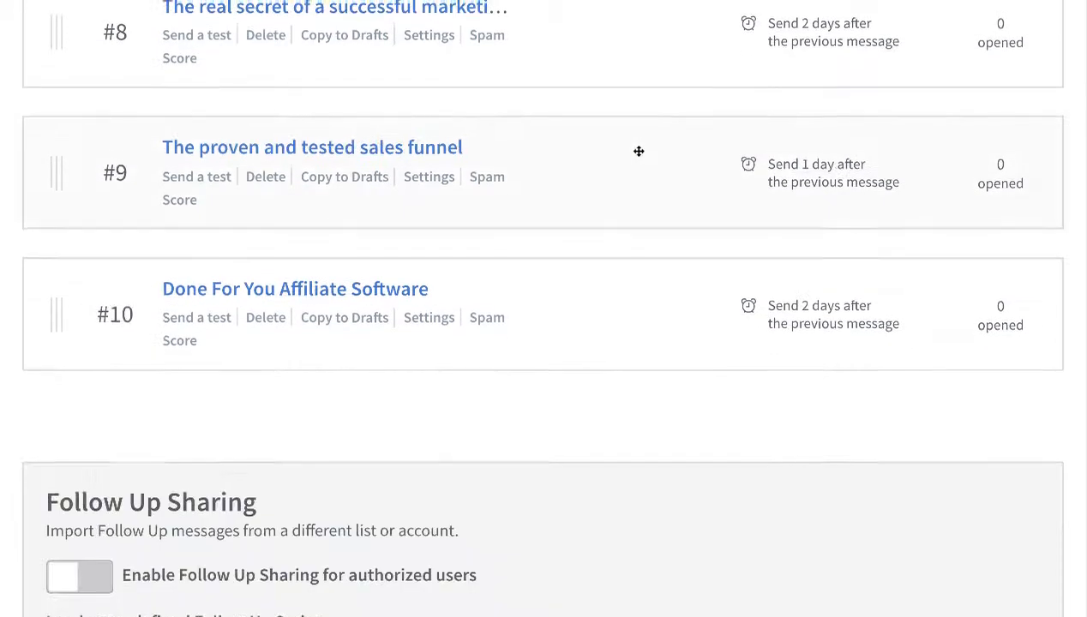
{"action": "scroll", "scroll_direction": "up", "scroll_amount": 3}
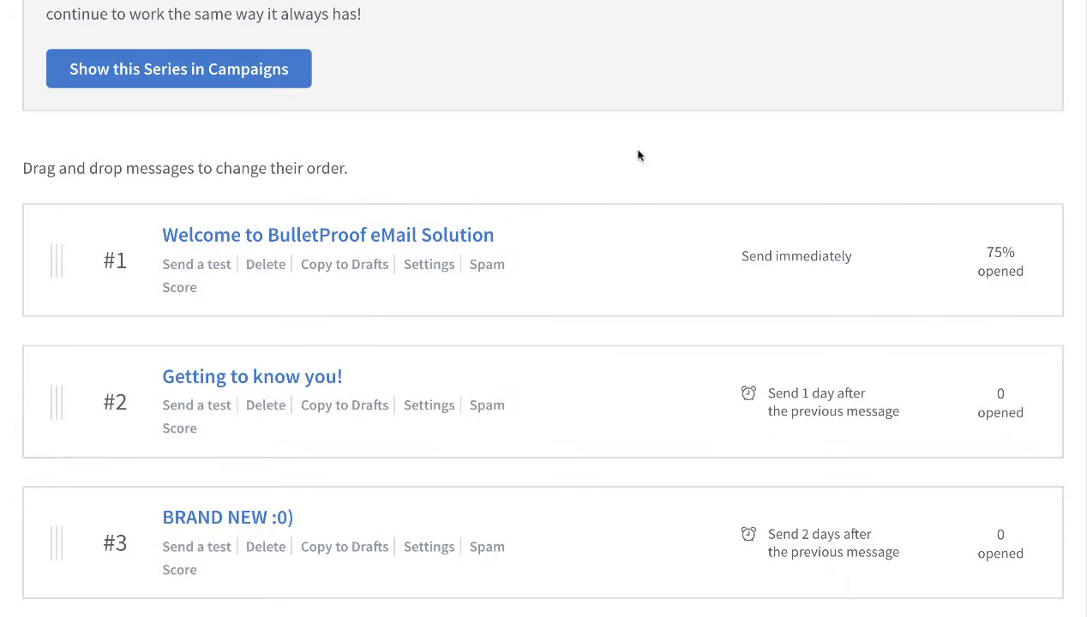
{"action": "mouse_move", "coordinate": [569, 196]}
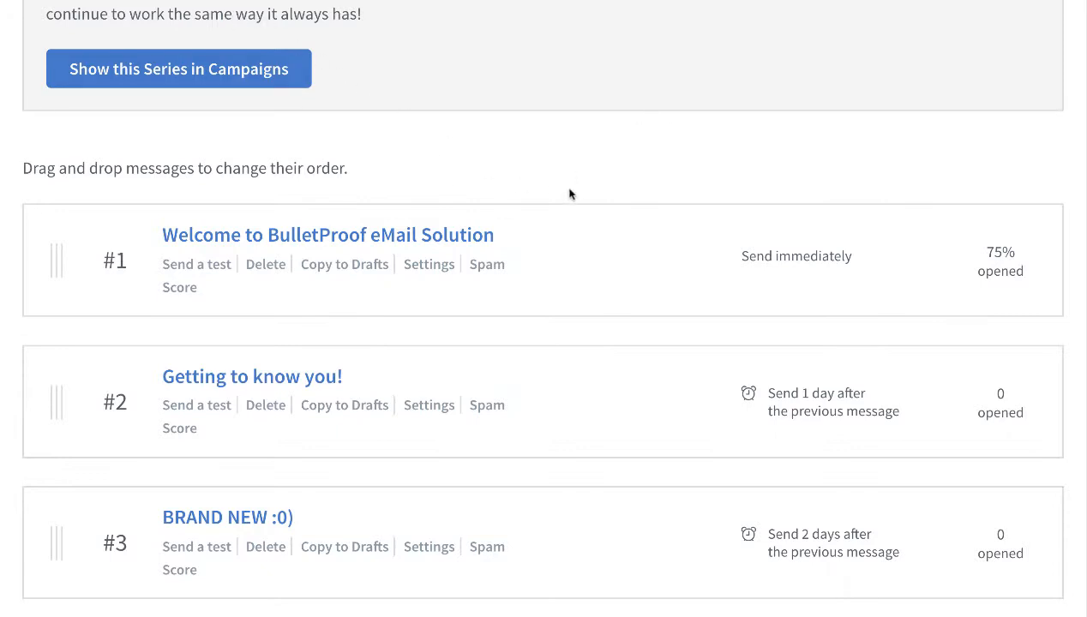
{"action": "mouse_move", "coordinate": [542, 216]}
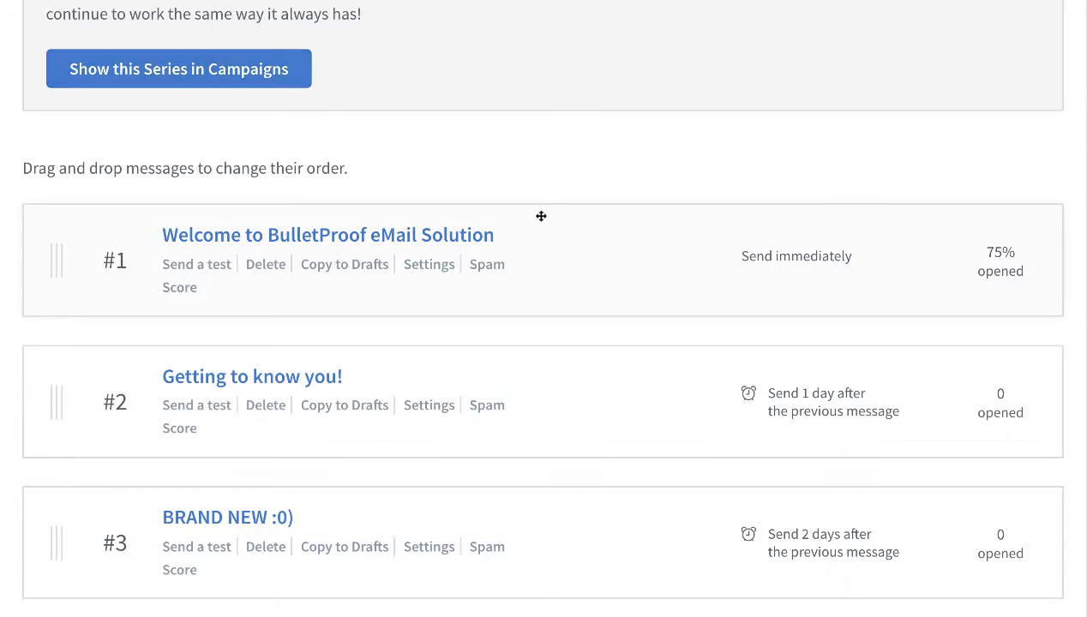
{"action": "scroll", "scroll_direction": "down", "scroll_amount": 3}
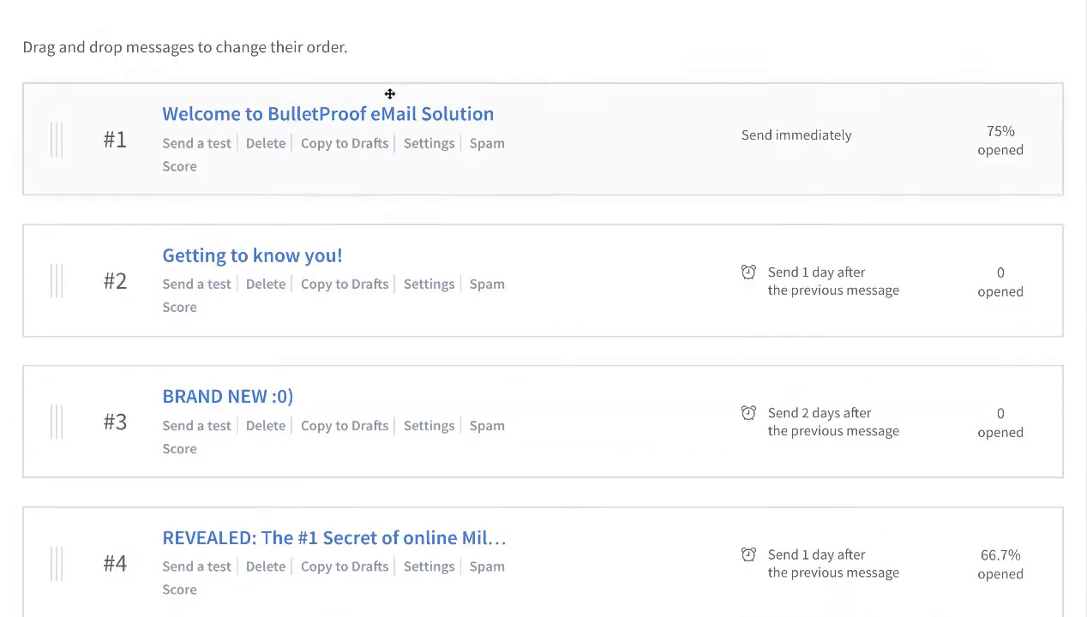
{"action": "mouse_move", "coordinate": [570, 161]}
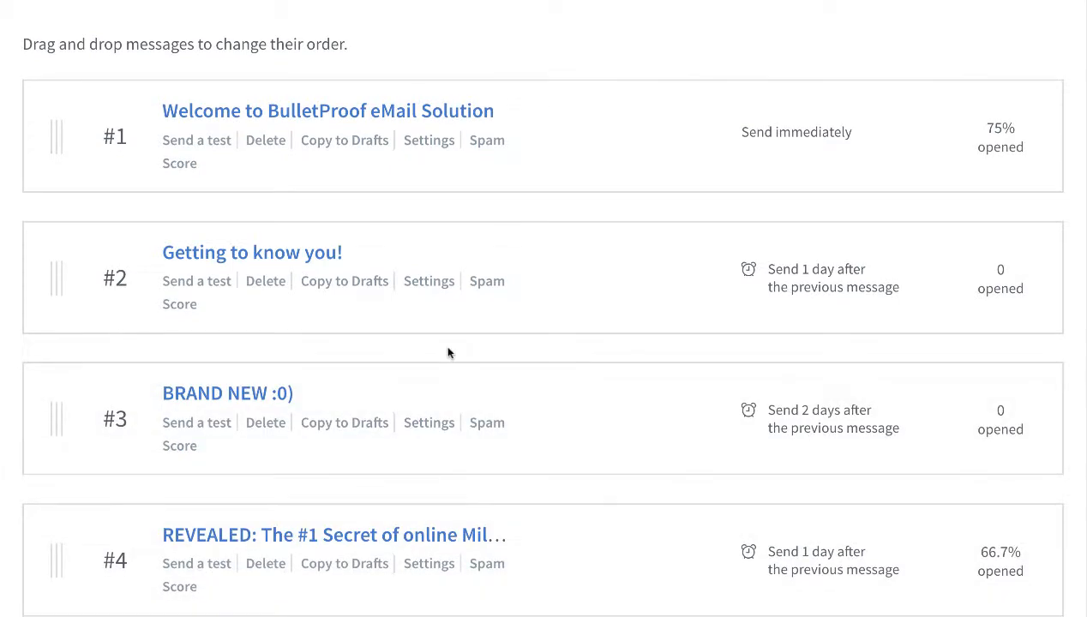
{"action": "scroll", "scroll_direction": "down", "scroll_amount": 3}
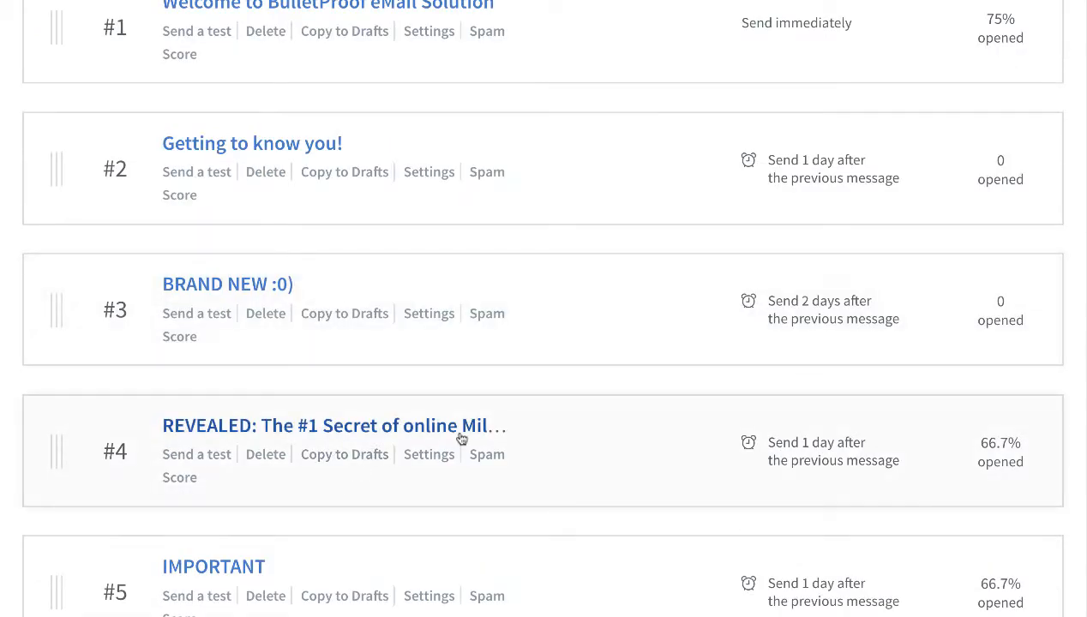
{"action": "scroll", "scroll_direction": "down", "scroll_amount": 3}
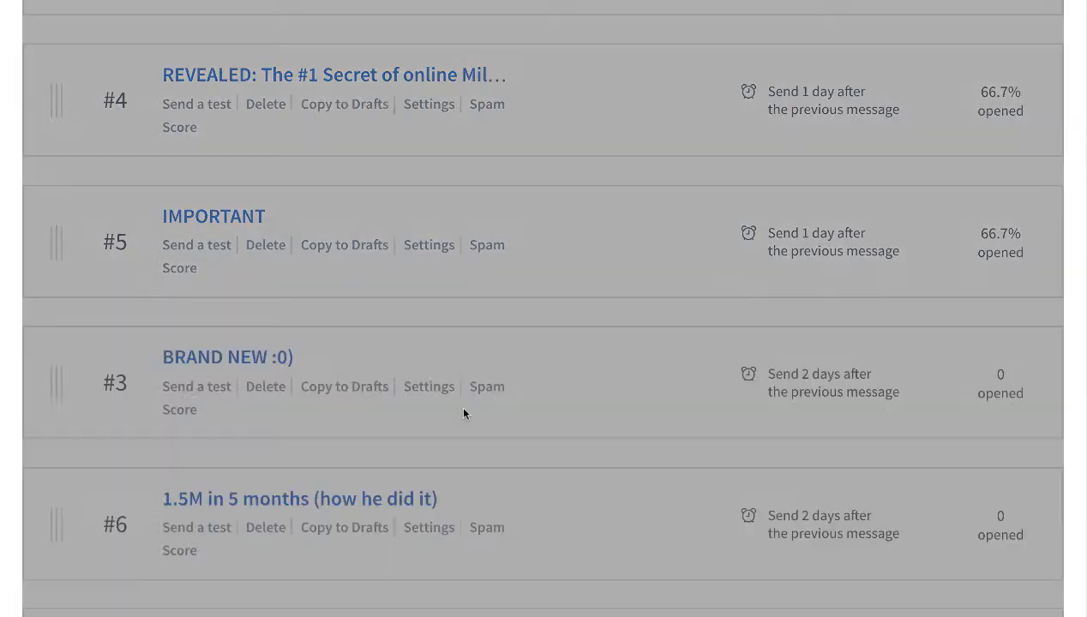
{"action": "mouse_move", "coordinate": [185, 447]}
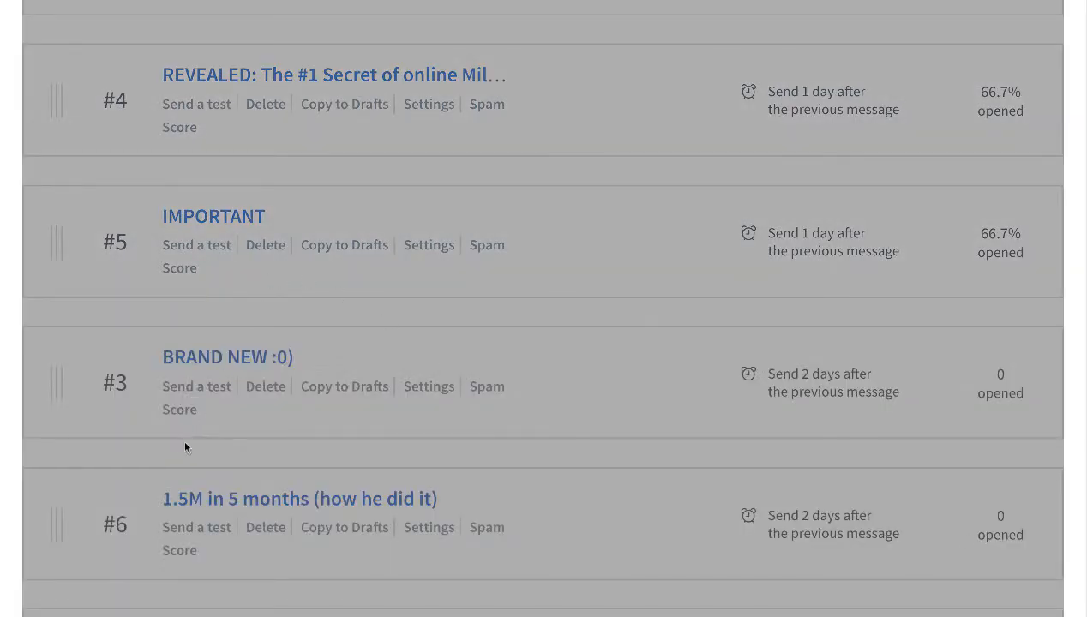
{"action": "scroll", "scroll_direction": "down", "scroll_amount": 3}
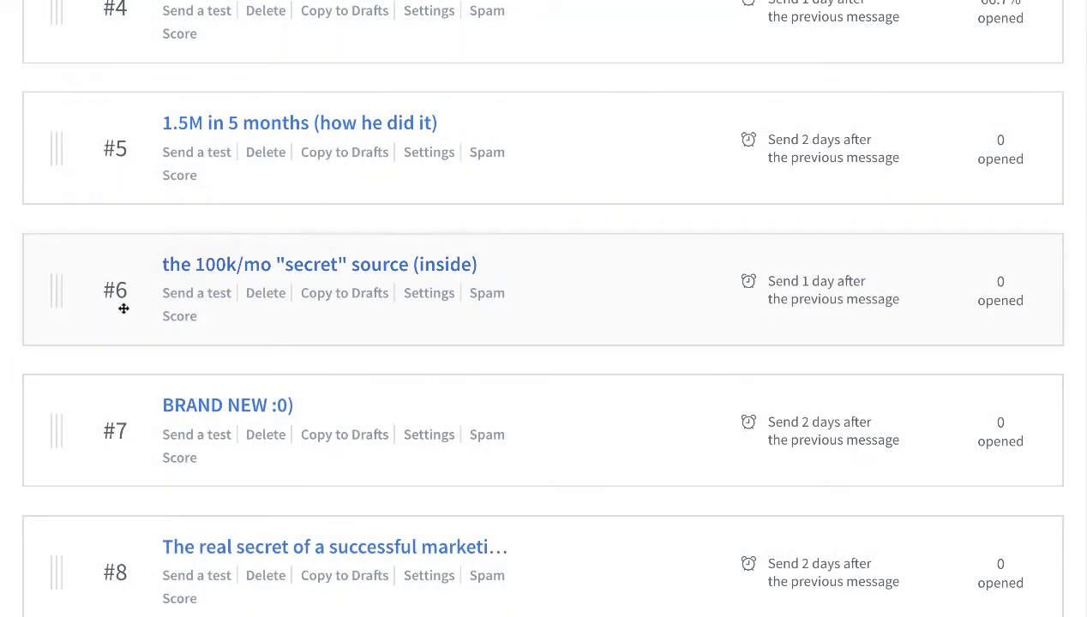
{"action": "scroll", "scroll_direction": "down", "scroll_amount": 3}
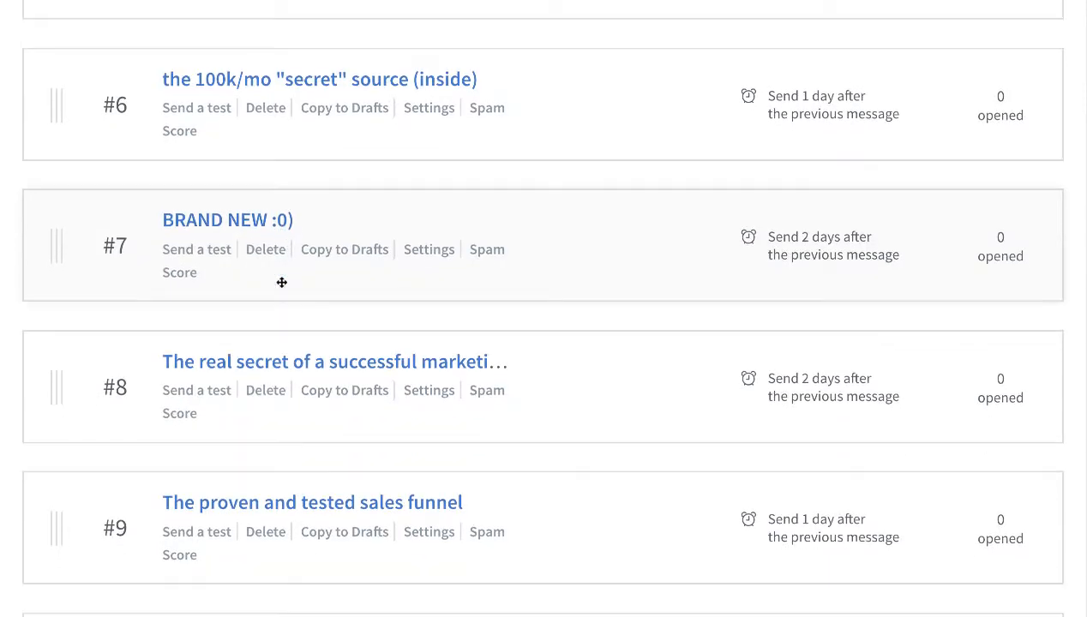
{"action": "scroll", "scroll_direction": "down", "scroll_amount": 3}
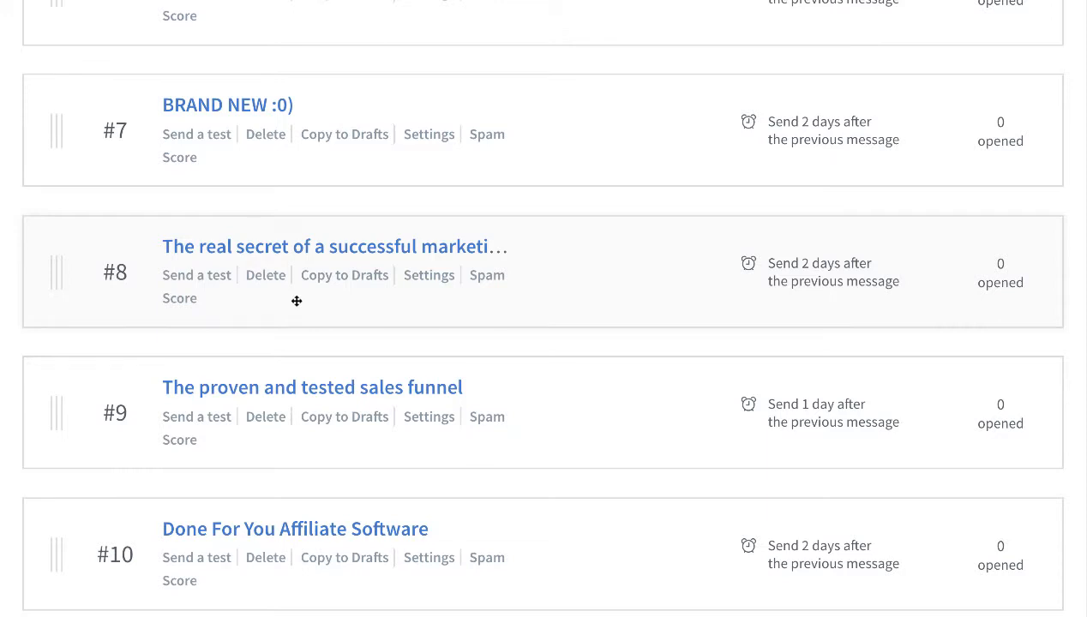
{"action": "mouse_move", "coordinate": [470, 137]}
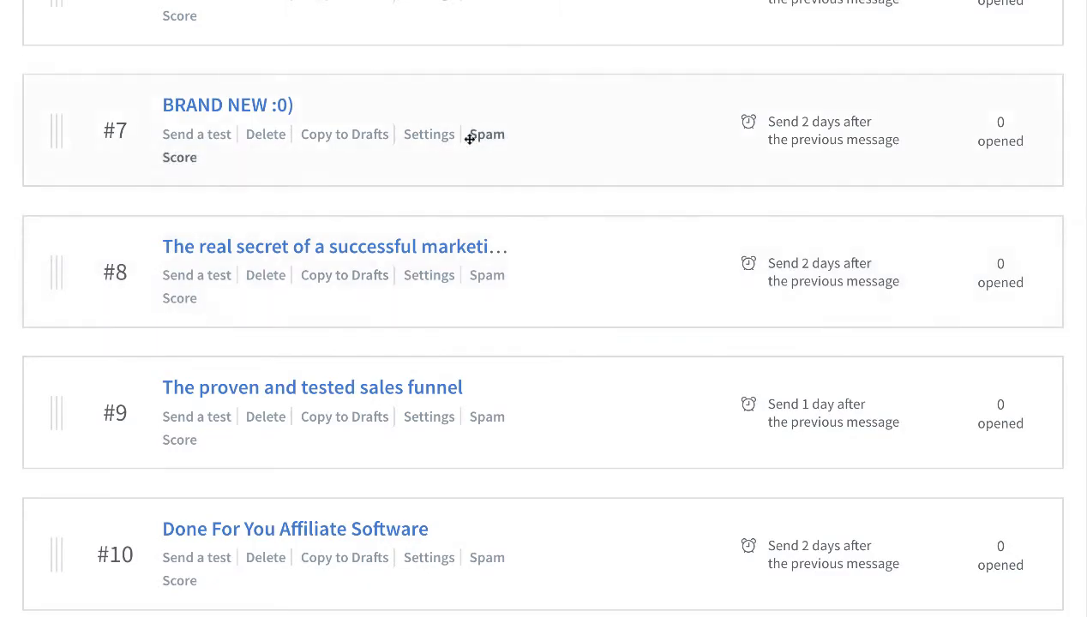
{"action": "scroll", "scroll_direction": "up", "scroll_amount": 3}
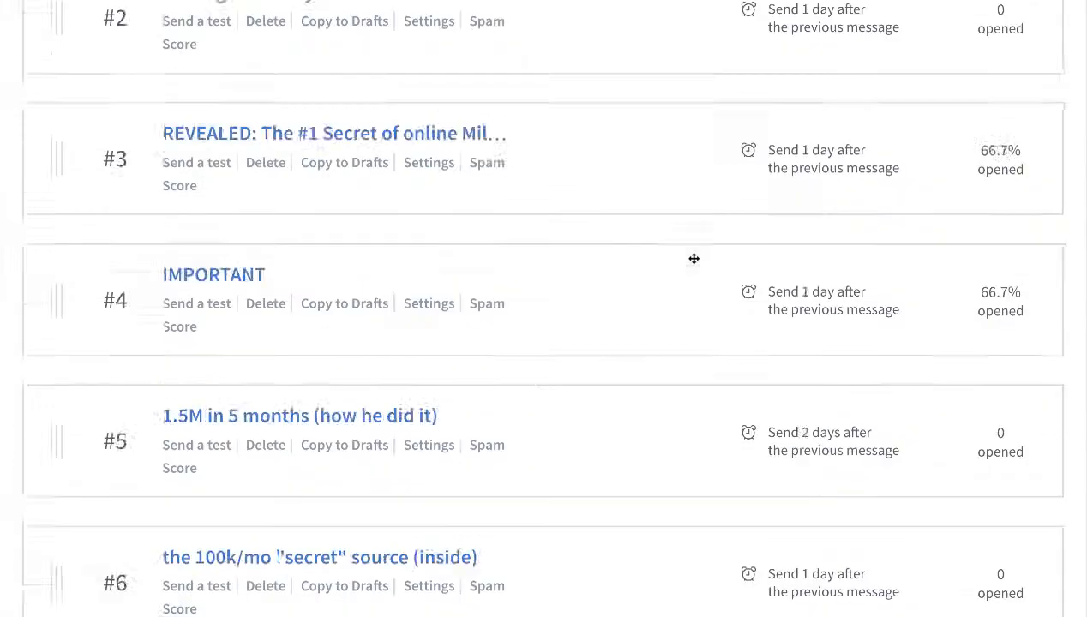